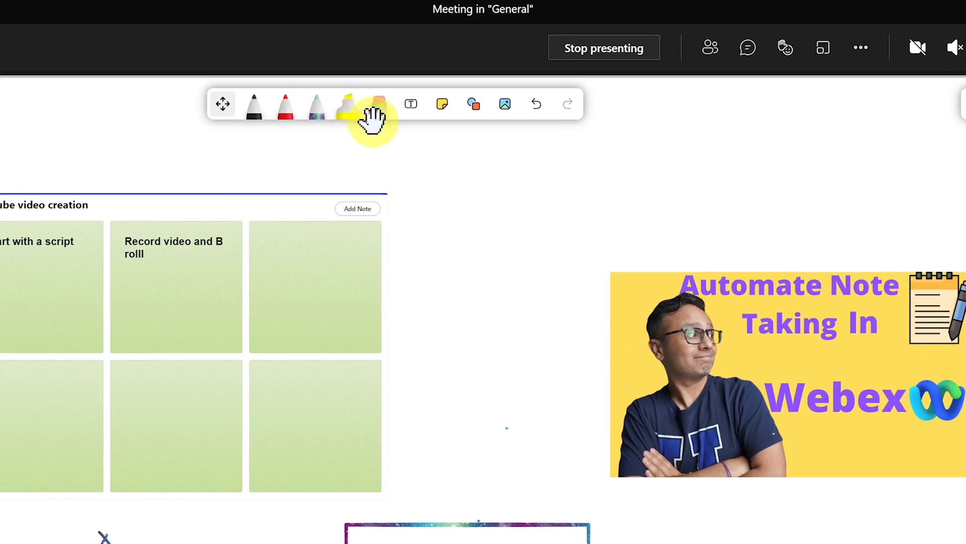
mouse_move(852, 111)
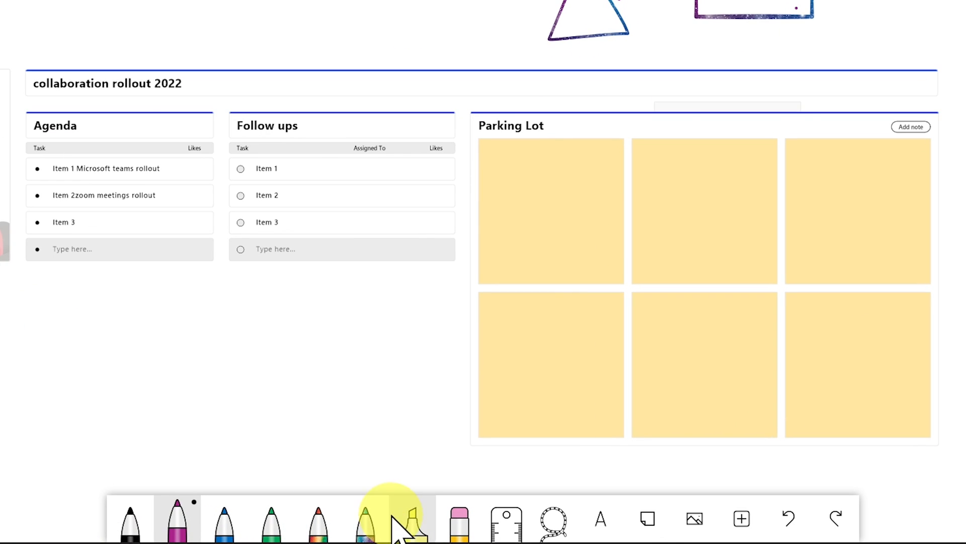
- Present a blank Microsoft Whiteboard in the meeting from the Share content options
click(741, 518)
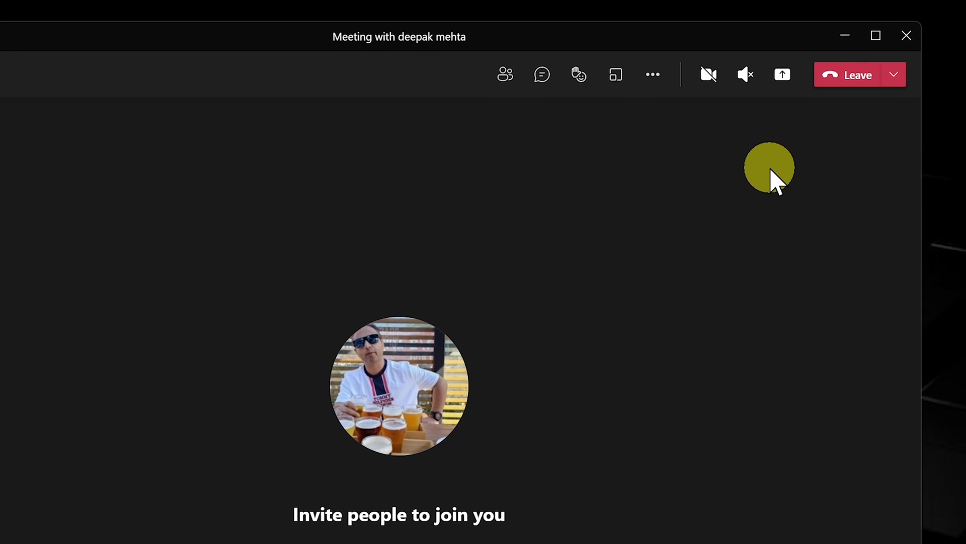
mouse_move(782, 74)
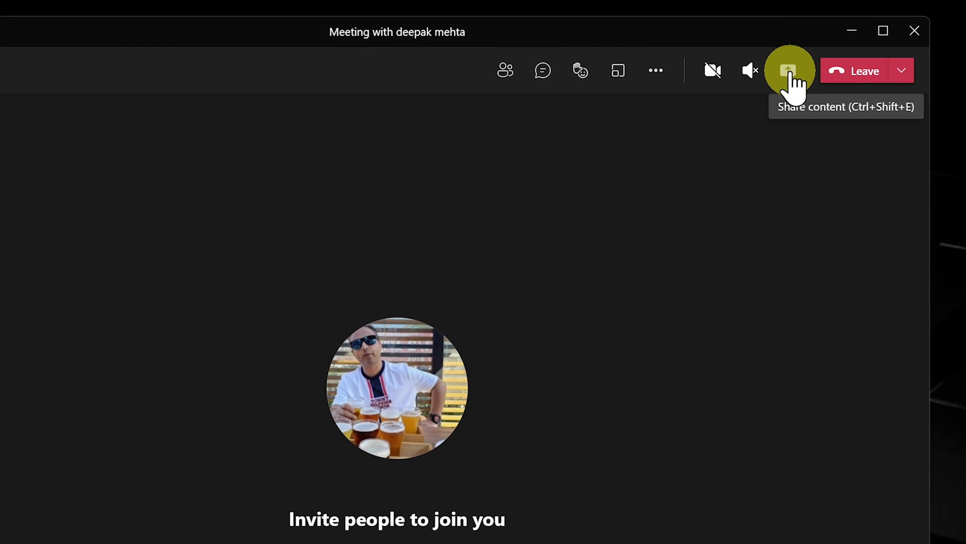
click(788, 71)
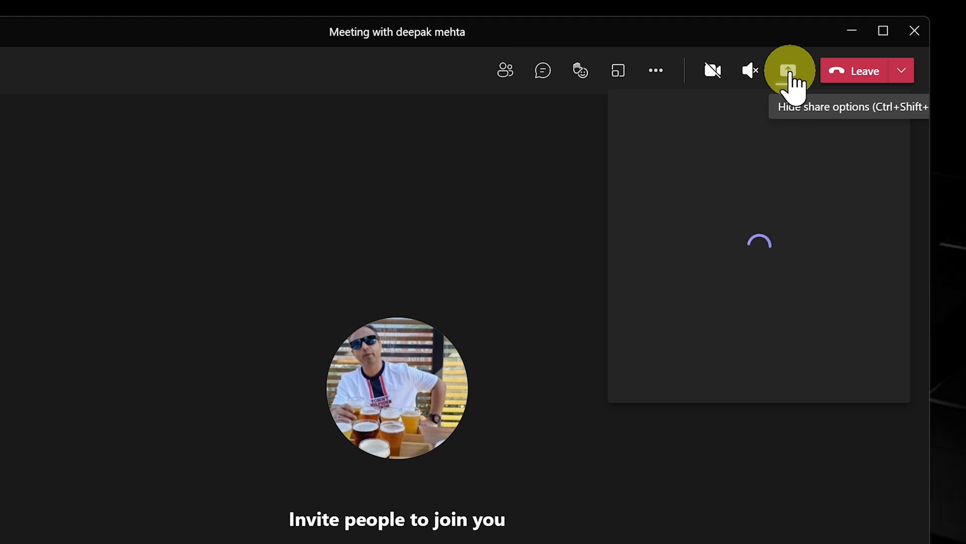
click(788, 71)
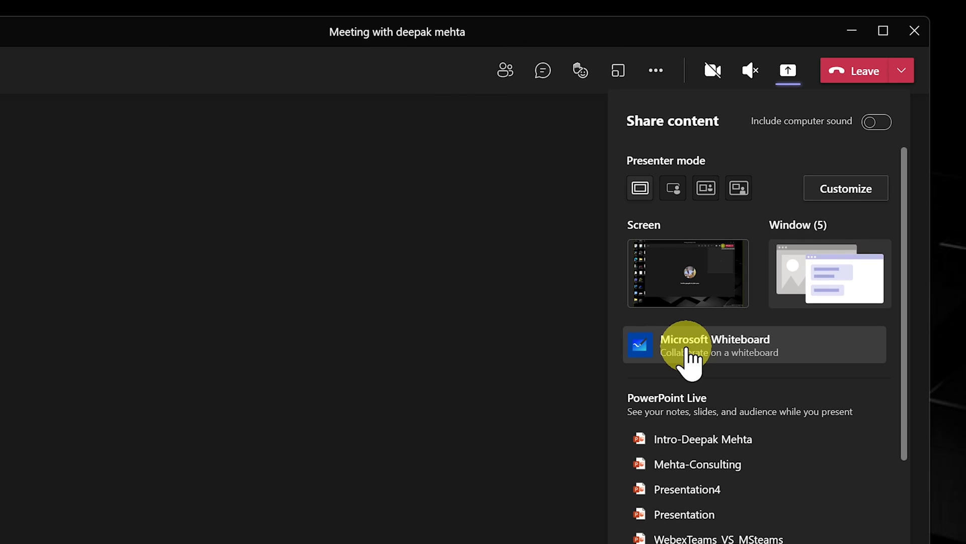
click(714, 344)
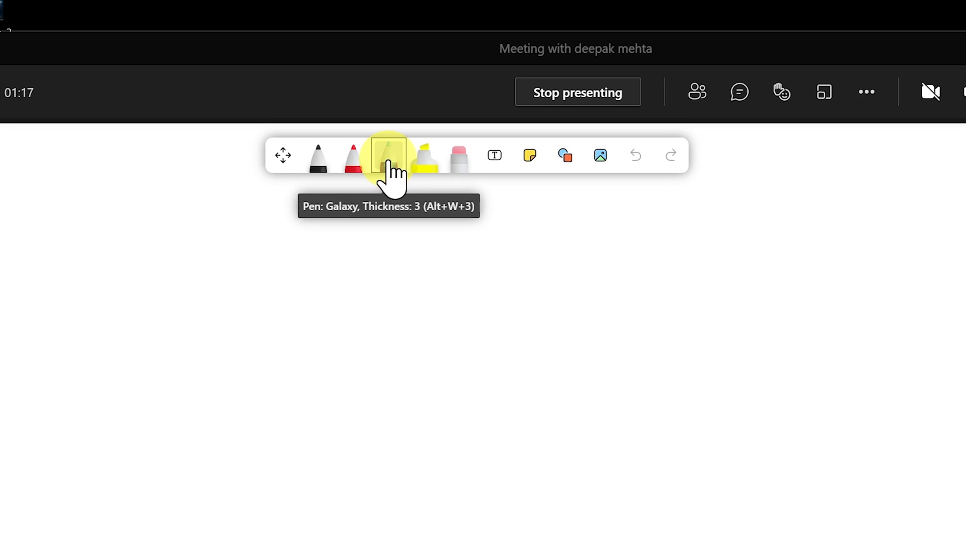
- Pick the Galaxy pen from the whiteboard toolbar
click(388, 155)
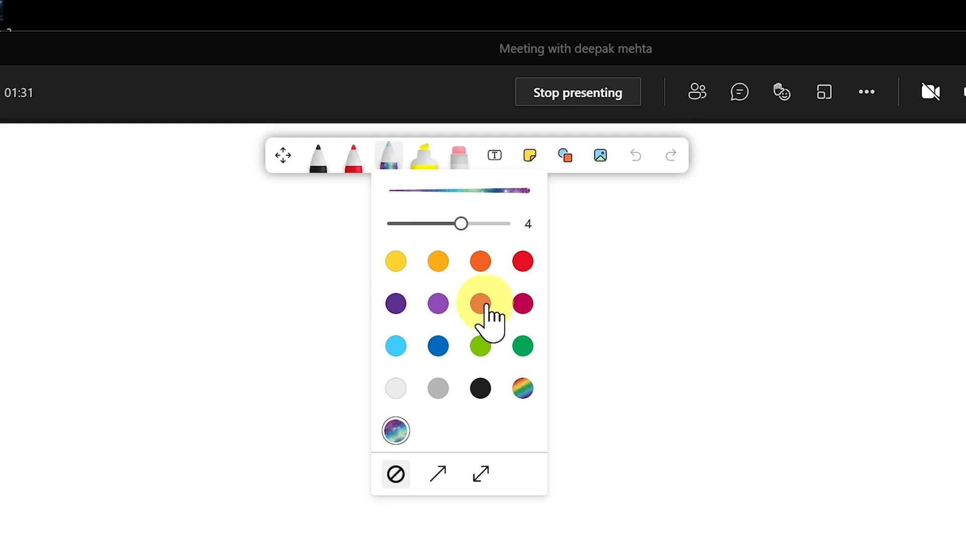
mouse_move(522, 388)
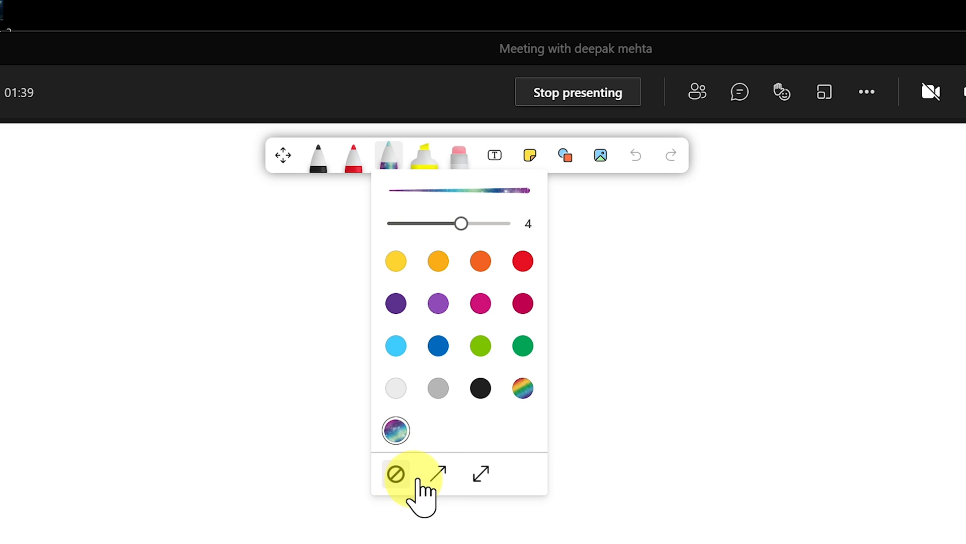
mouse_move(439, 473)
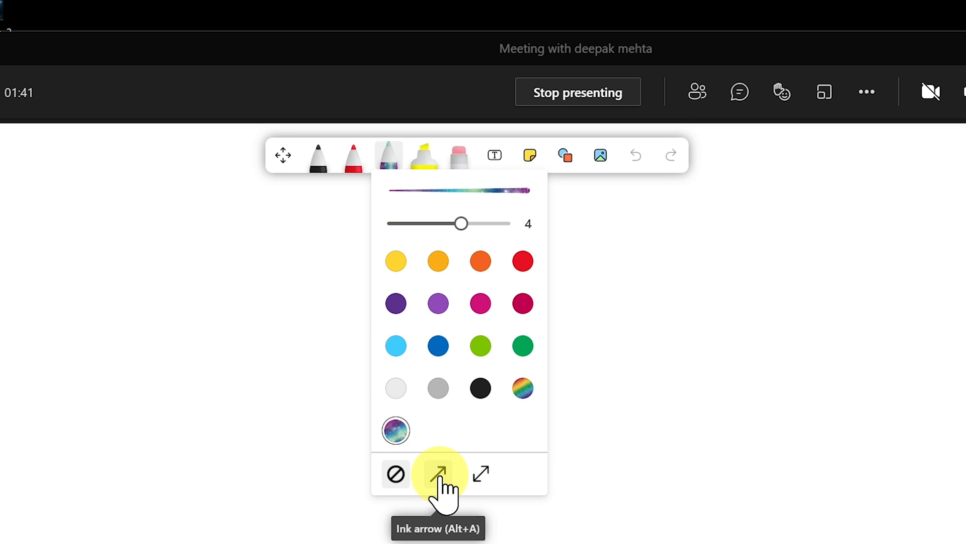
mouse_move(481, 473)
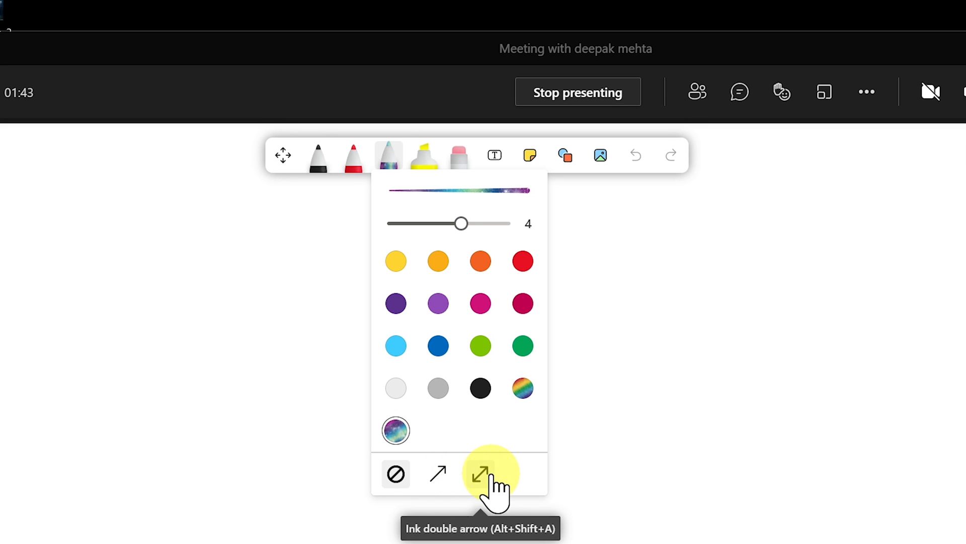
mouse_move(360, 425)
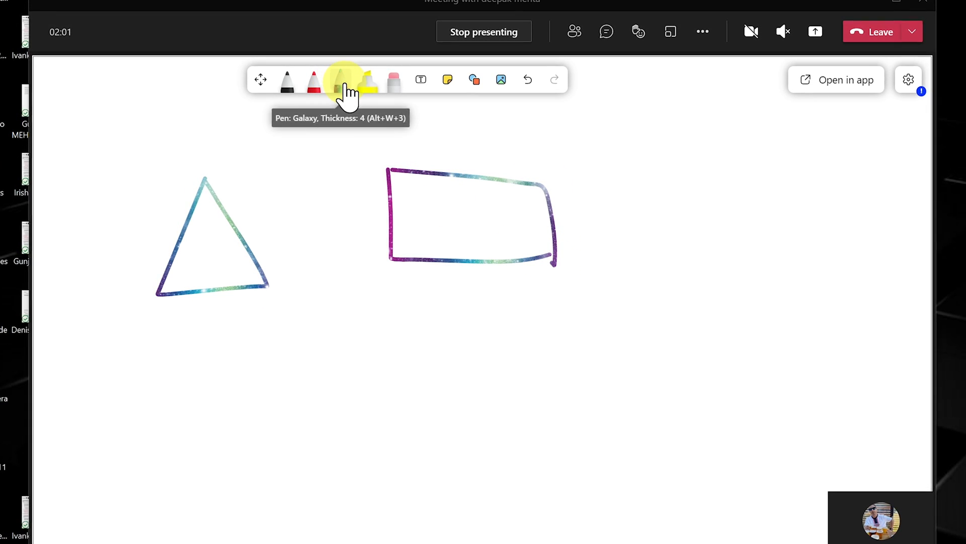
- Switch the galaxy pen's settings to Ink double arrow for double-headed arrows
click(343, 81)
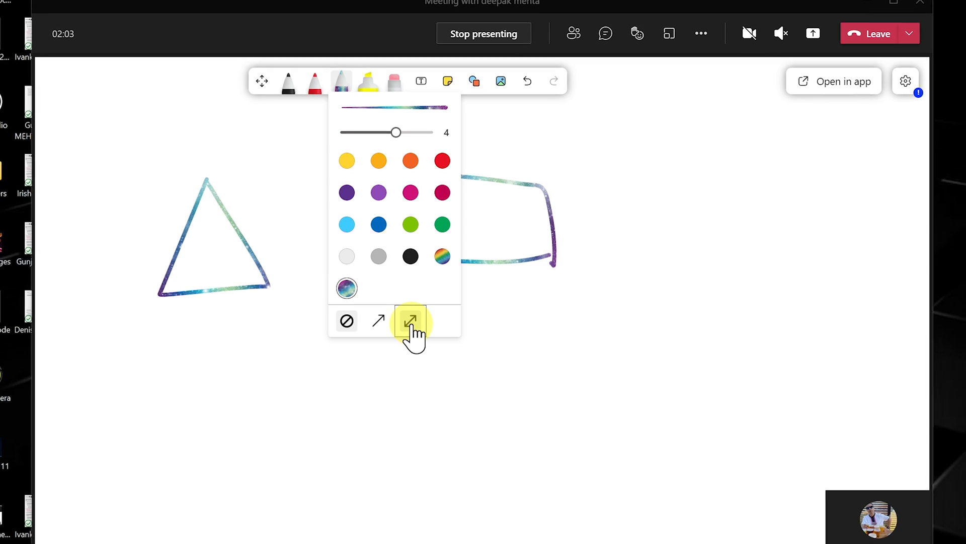
click(411, 321)
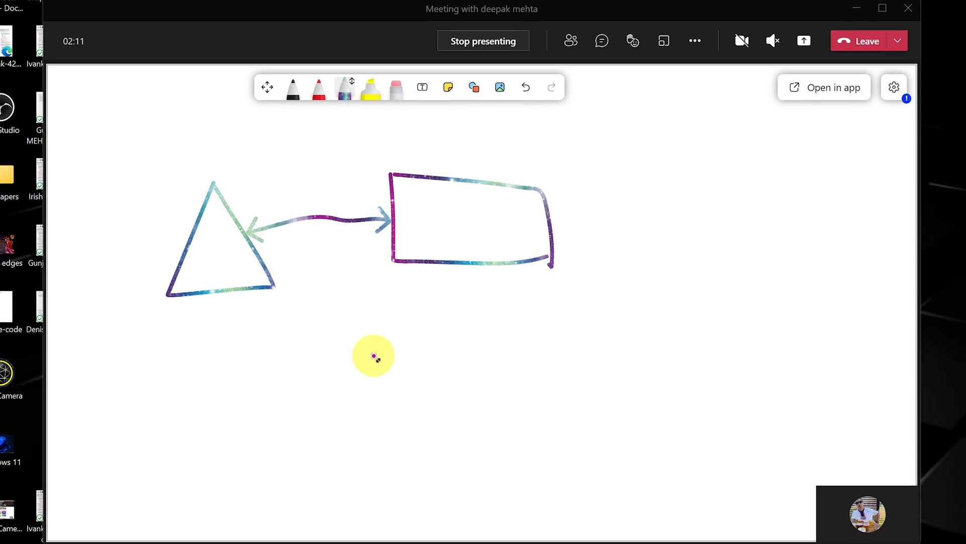
mouse_move(214, 290)
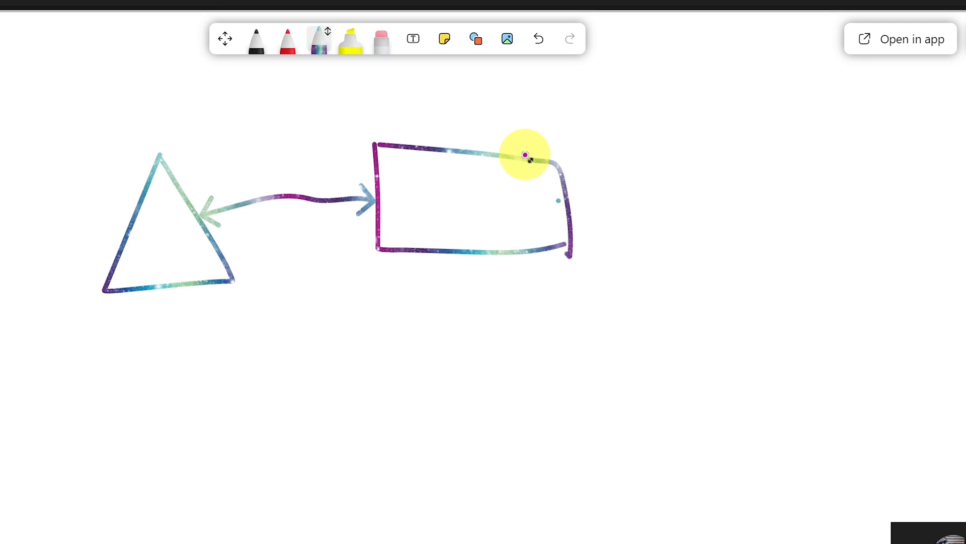
- Convert the sketched rectangle into a clean straight-edged shape
click(525, 155)
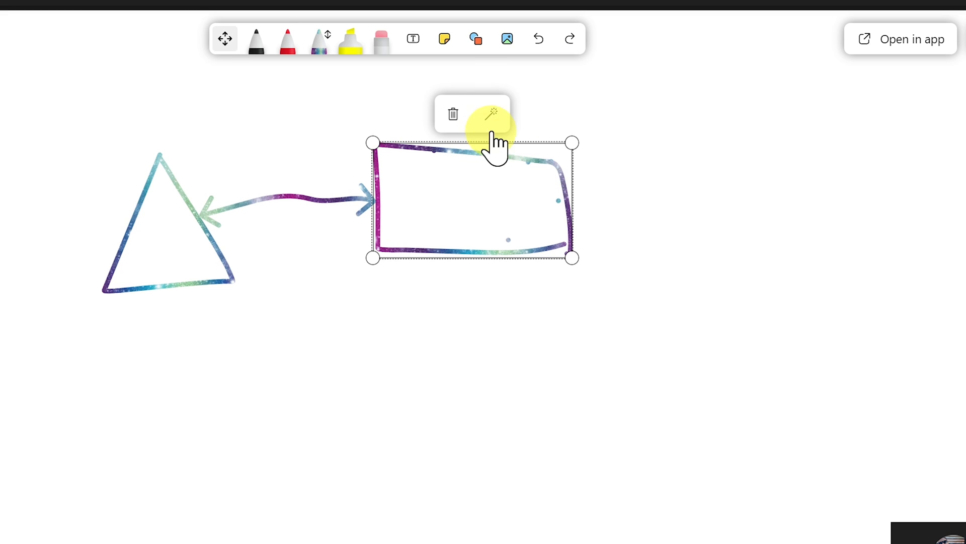
mouse_move(492, 115)
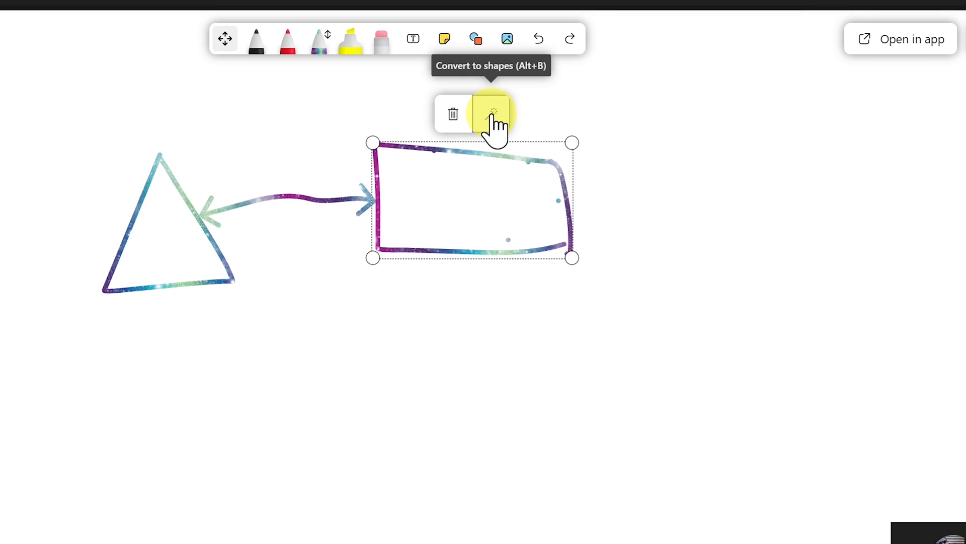
click(492, 115)
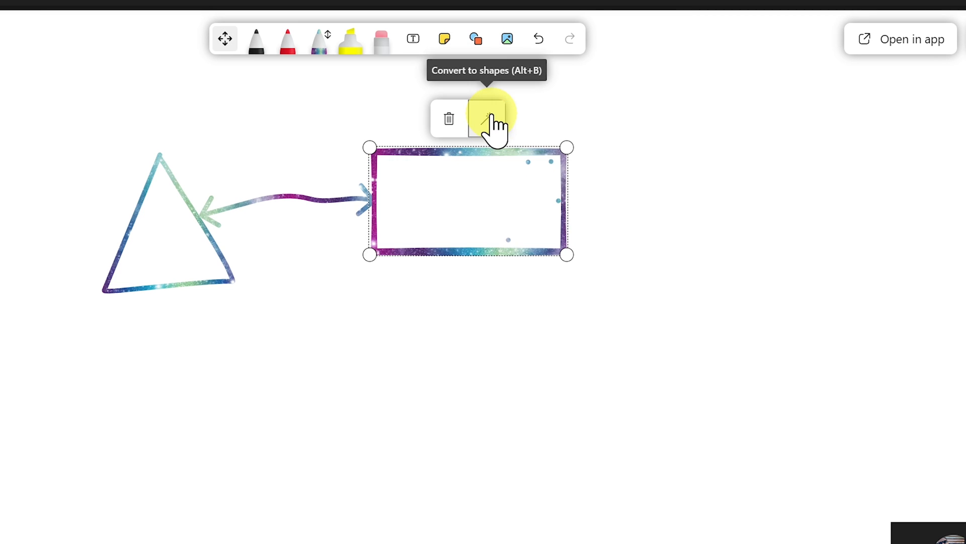
mouse_move(424, 313)
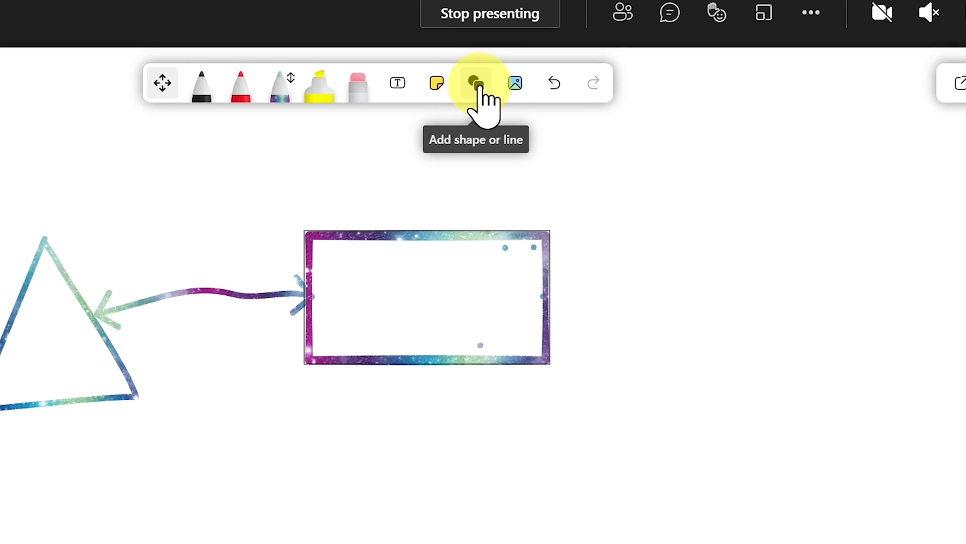
- Add a circle shape, try coral and no fill, then fill it light green
click(477, 83)
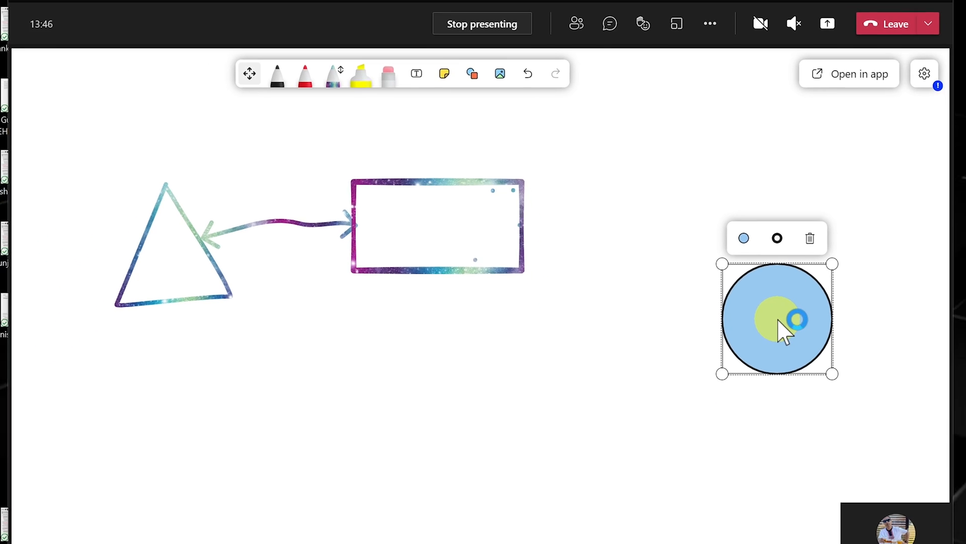
click(744, 238)
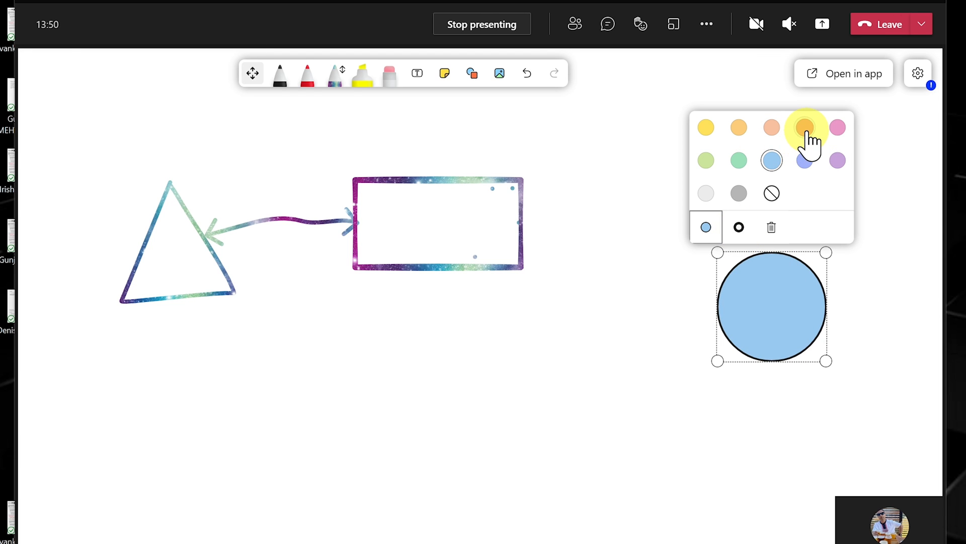
click(804, 128)
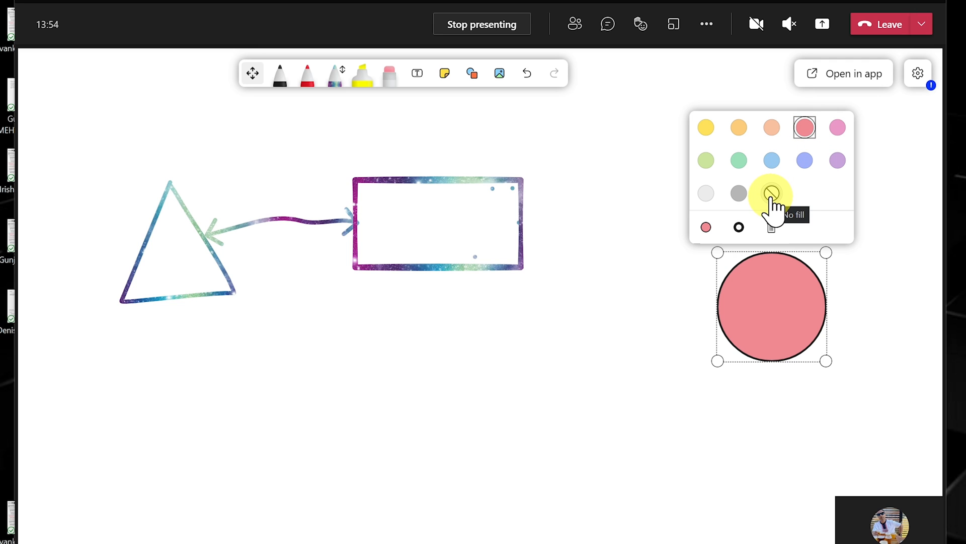
click(771, 193)
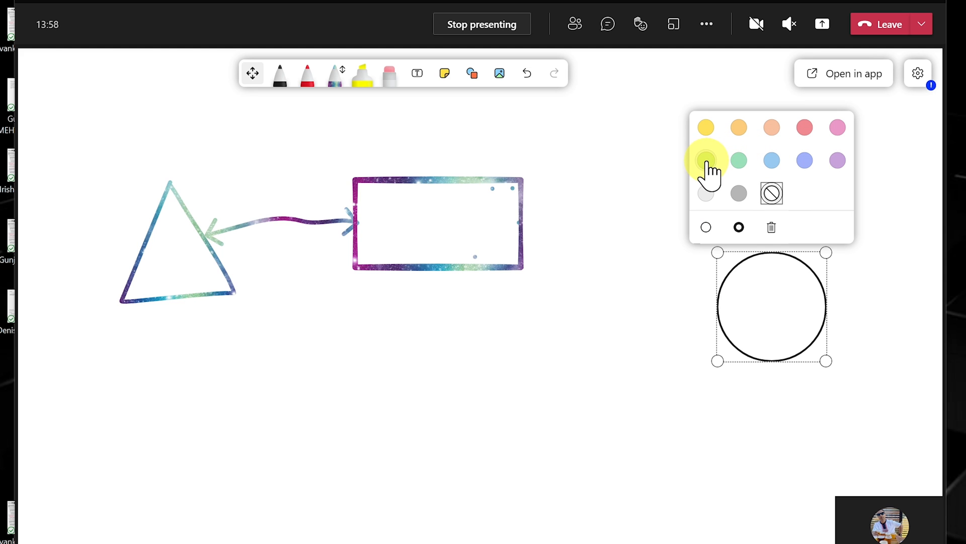
click(706, 160)
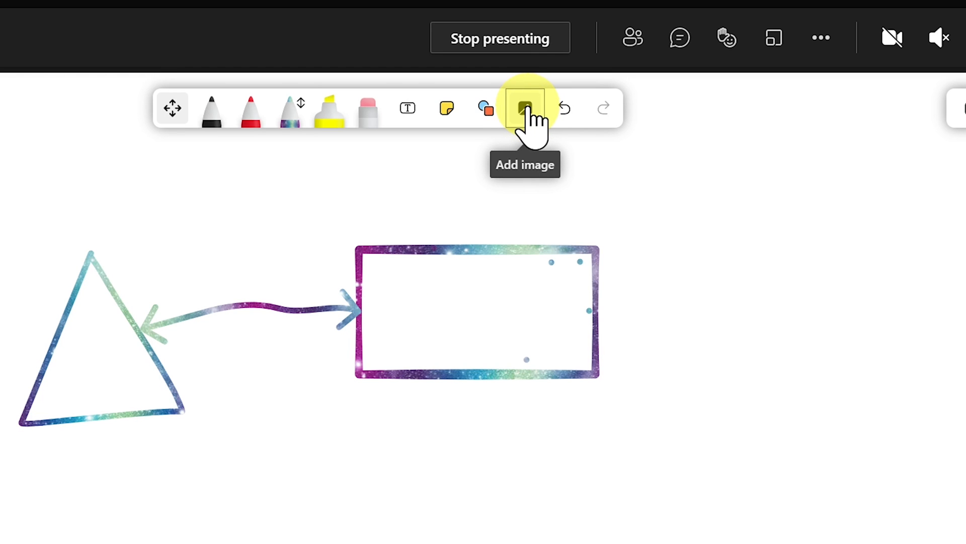
- Insert the Webex3-Thumb picture from Downloads onto the board
click(525, 108)
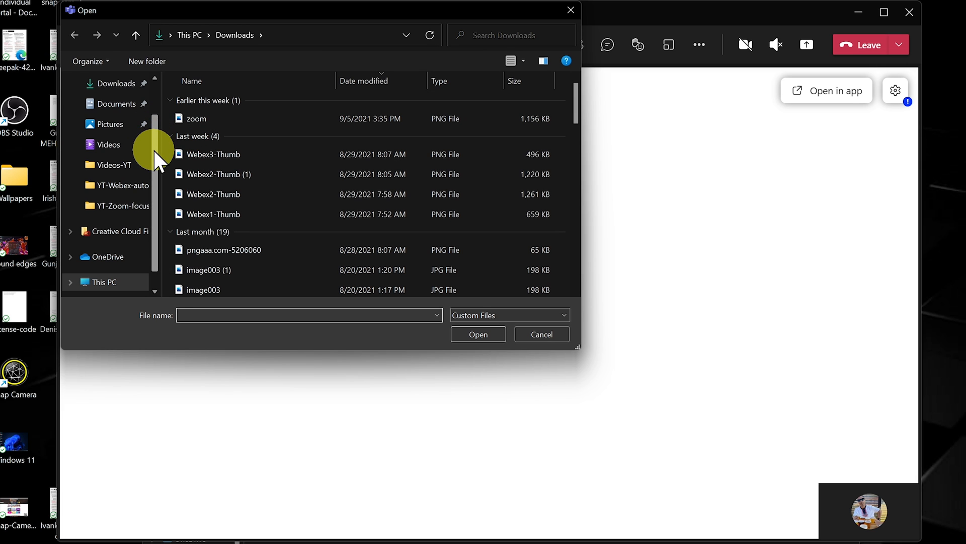
scroll(up, 3)
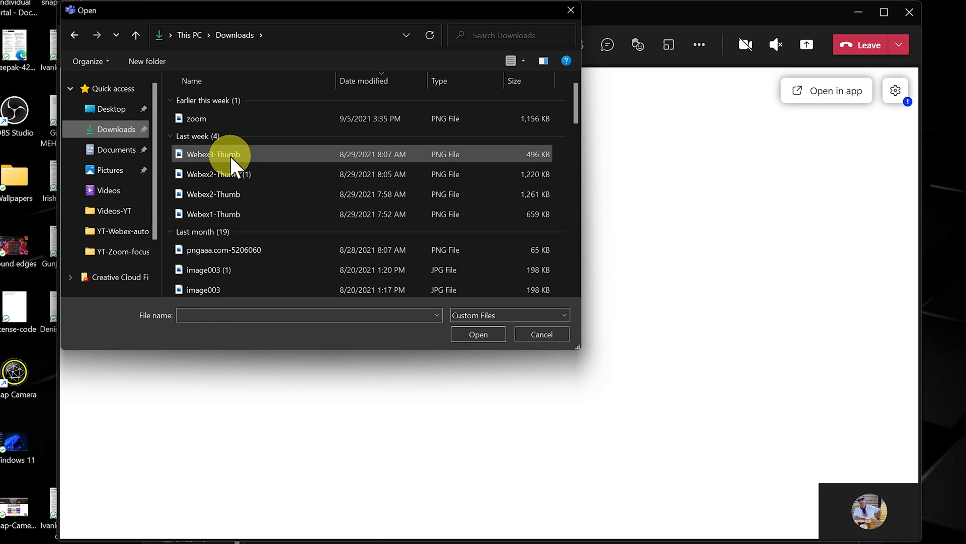
click(477, 334)
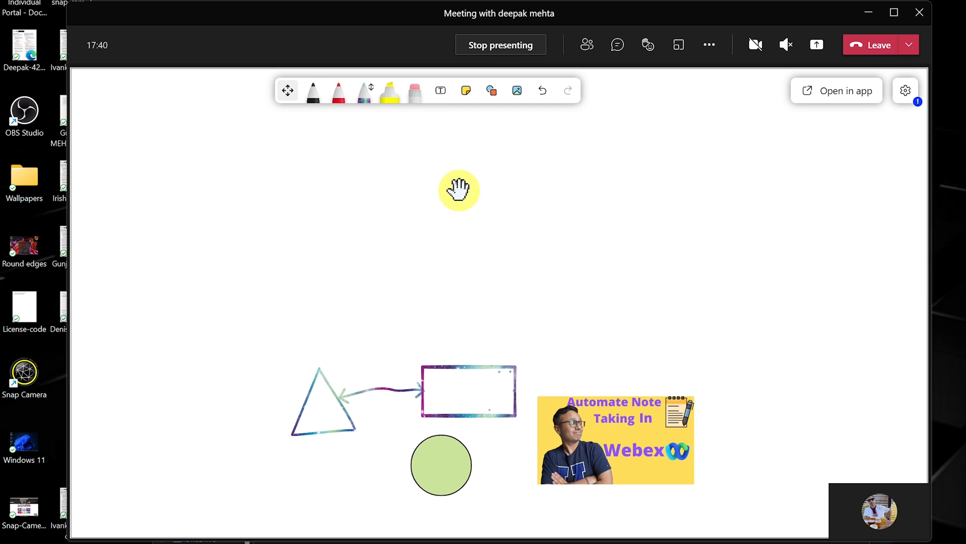
mouse_move(468, 91)
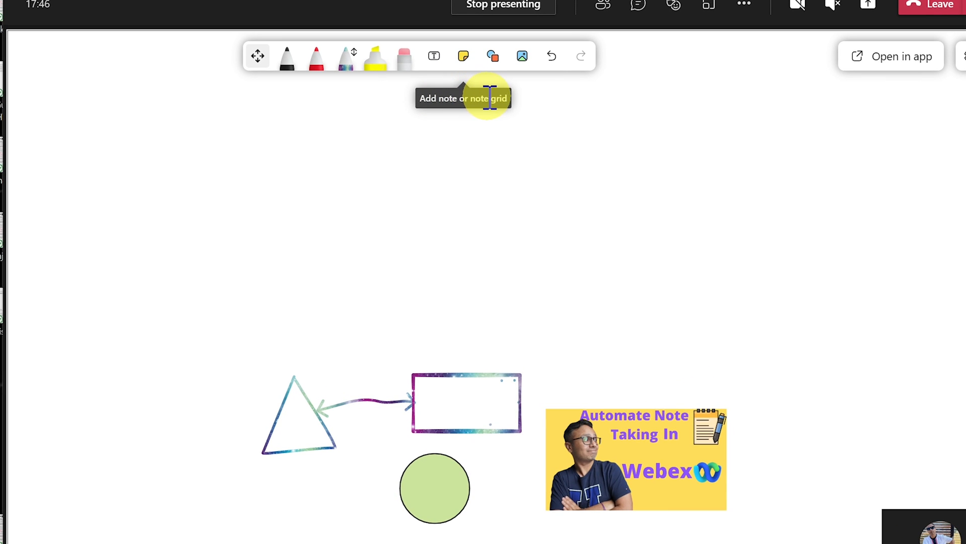
- Add a green note grid from the sticky note and note grid choices
click(463, 56)
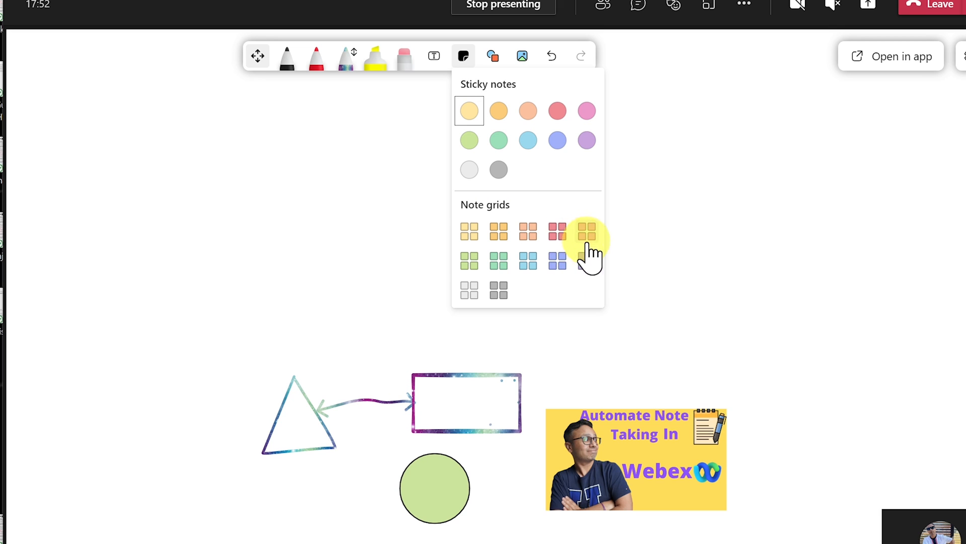
mouse_move(576, 262)
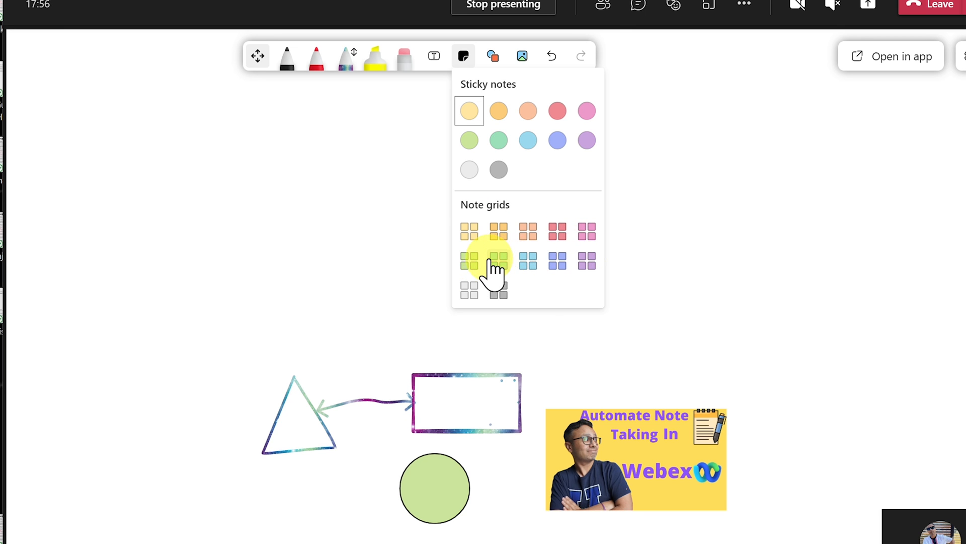
mouse_move(469, 258)
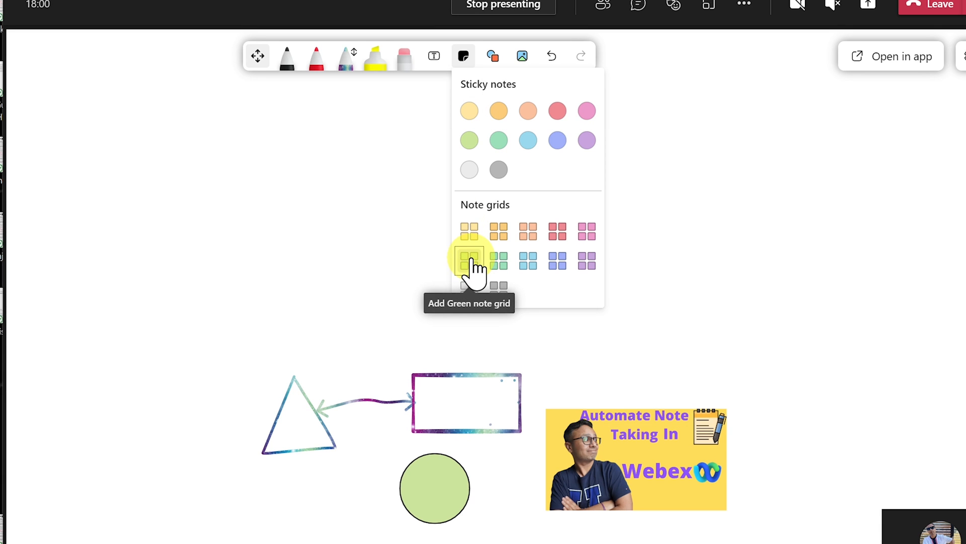
click(469, 260)
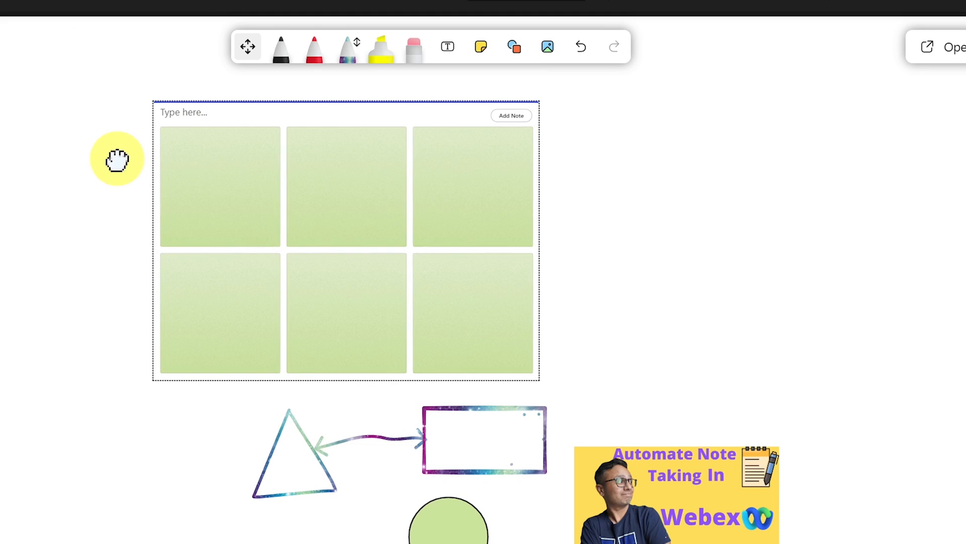
- Trim the grid to four notes and title it 'You tube launch cycle'
click(510, 115)
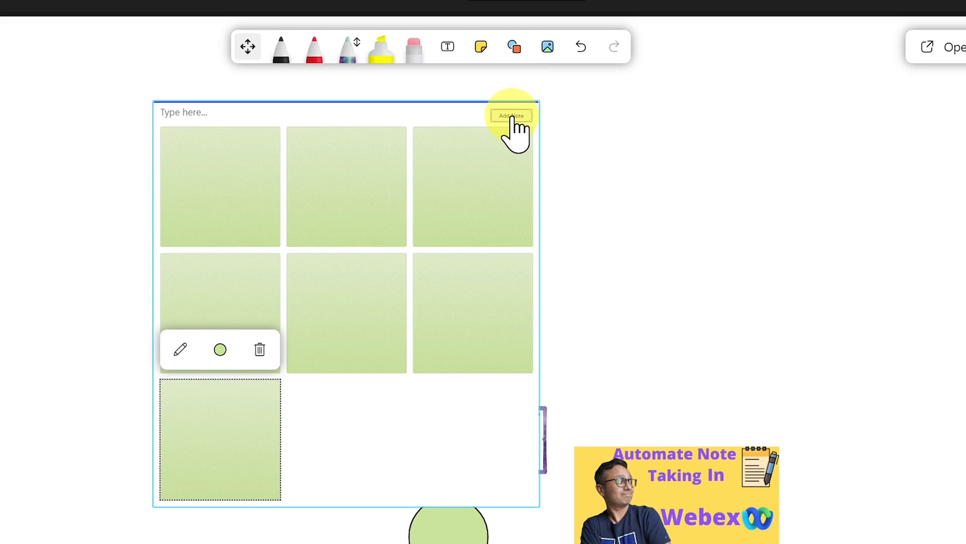
click(511, 115)
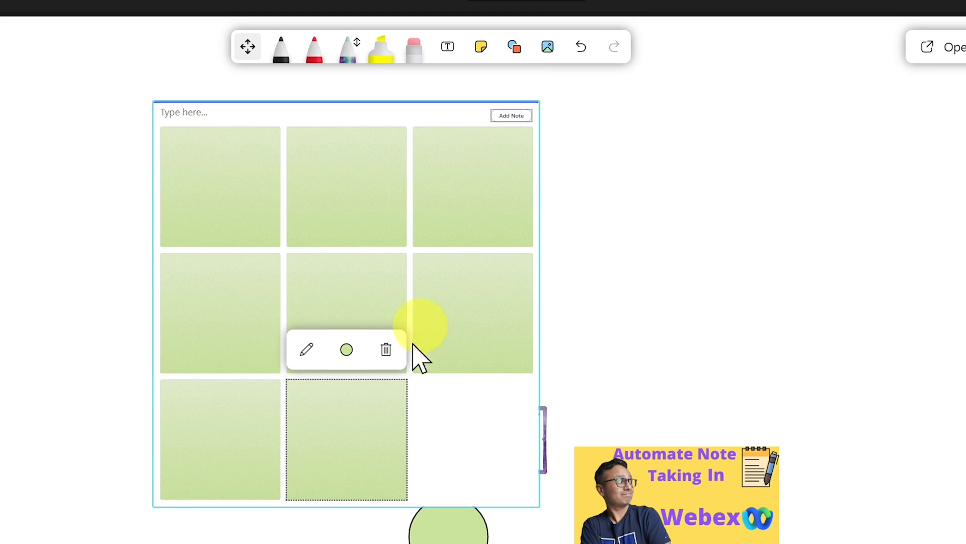
click(386, 349)
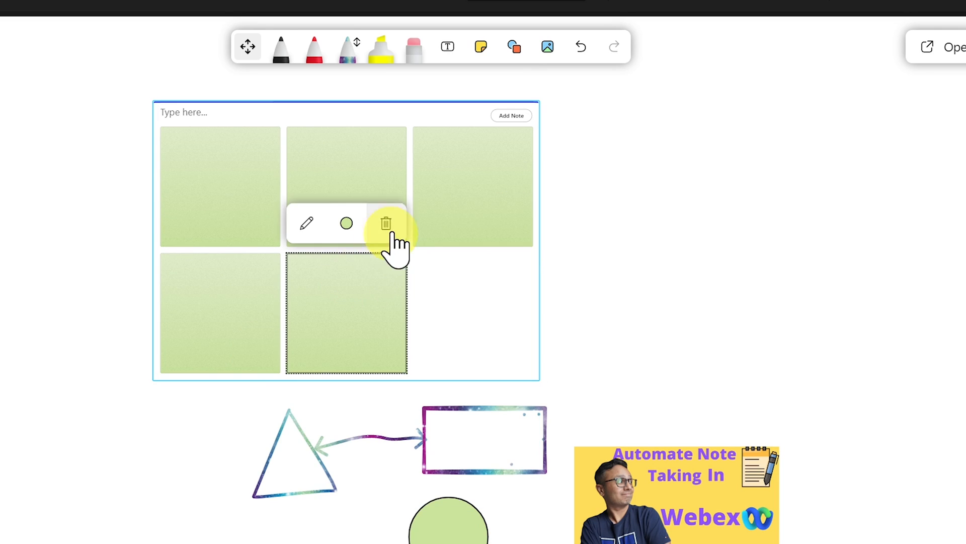
click(384, 223)
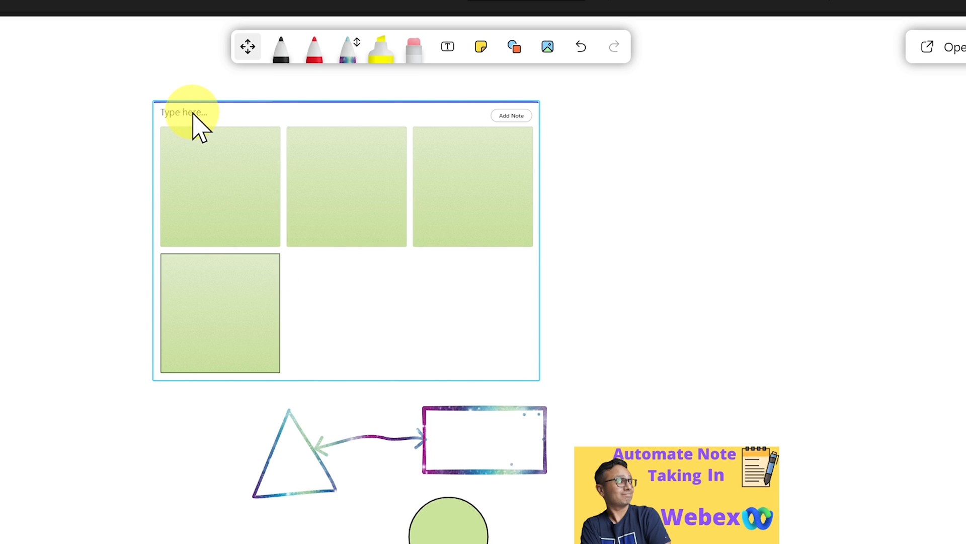
text(You t)
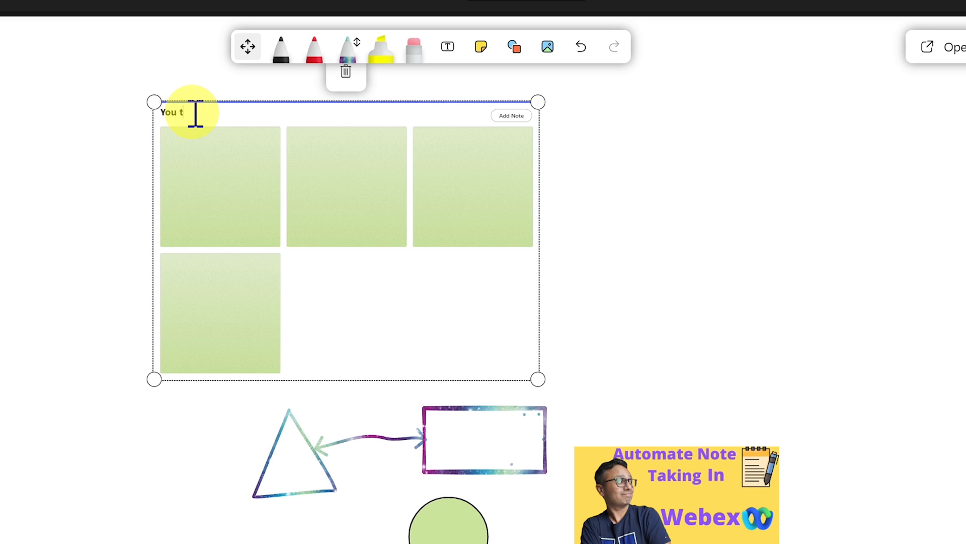
text(ube lau)
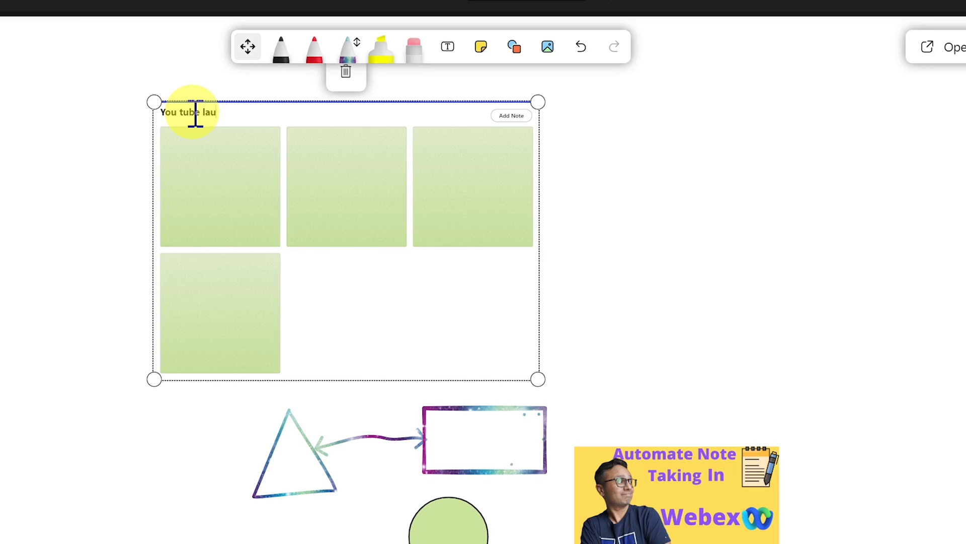
text(nch)
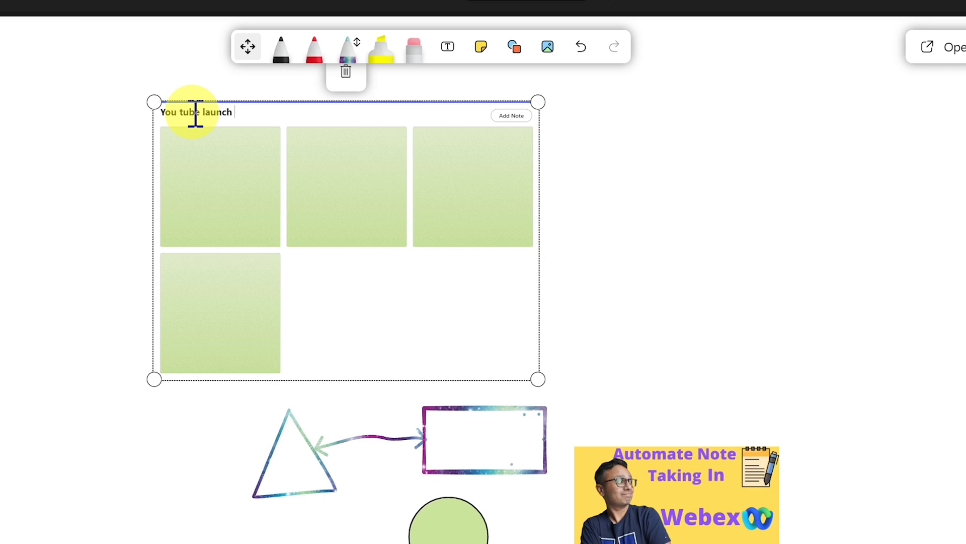
- Write 'Start working on script' in the first note, then select the second note
click(220, 186)
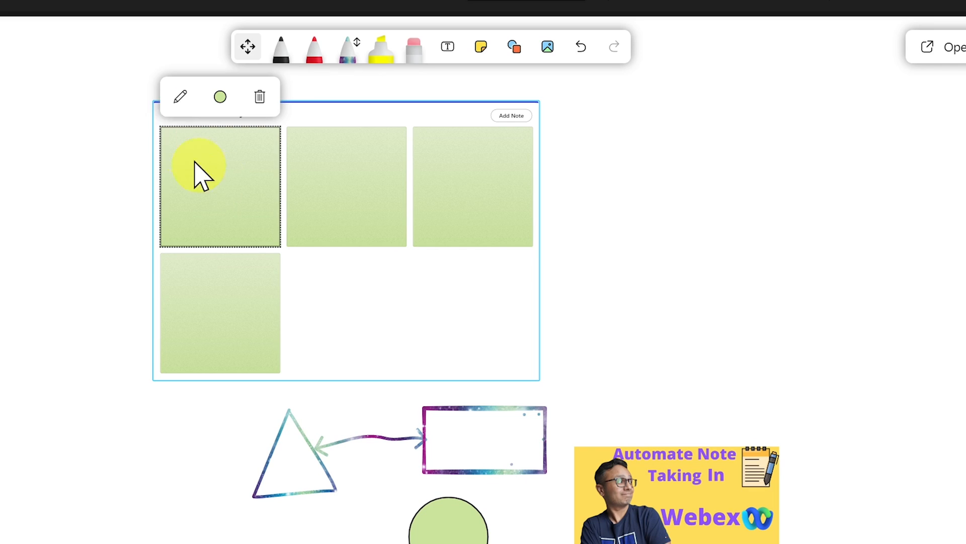
click(179, 97)
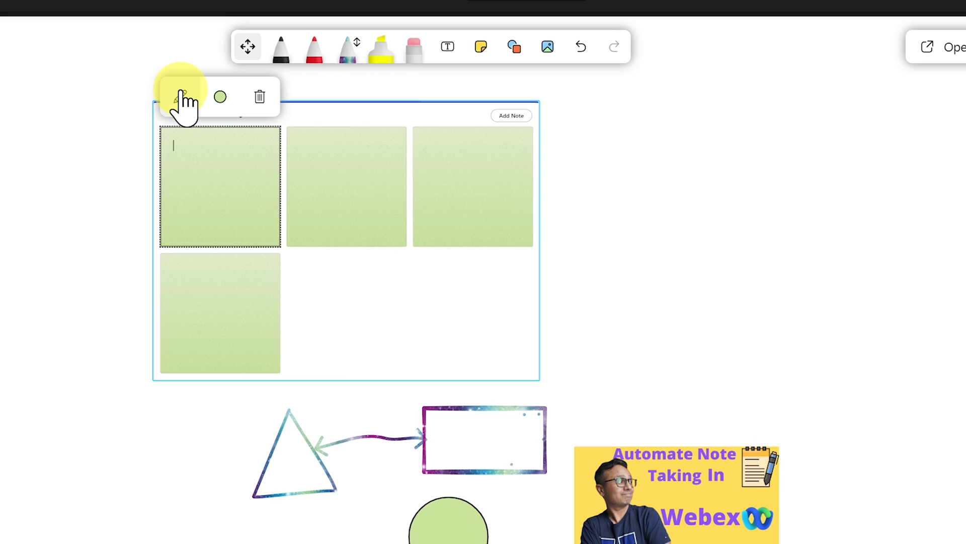
text(script fo)
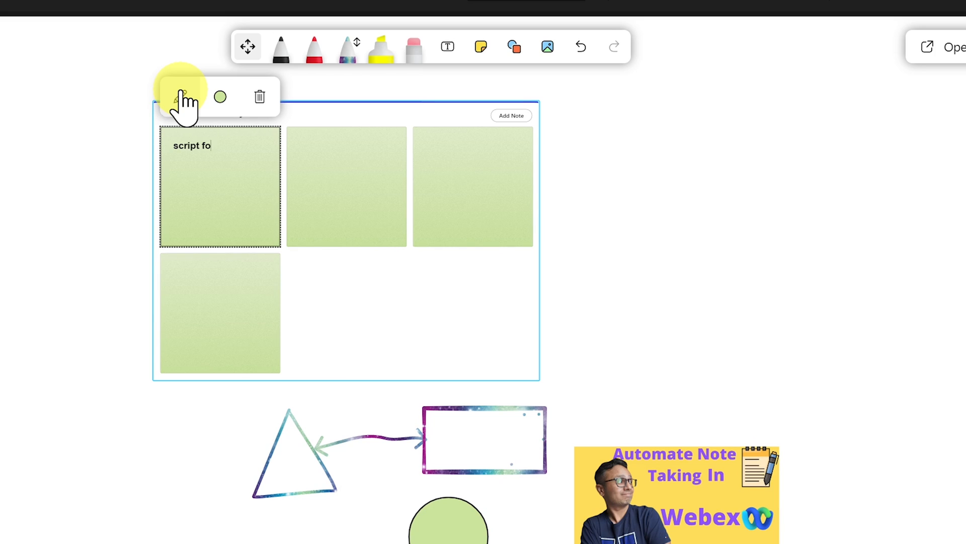
key(Backspace)
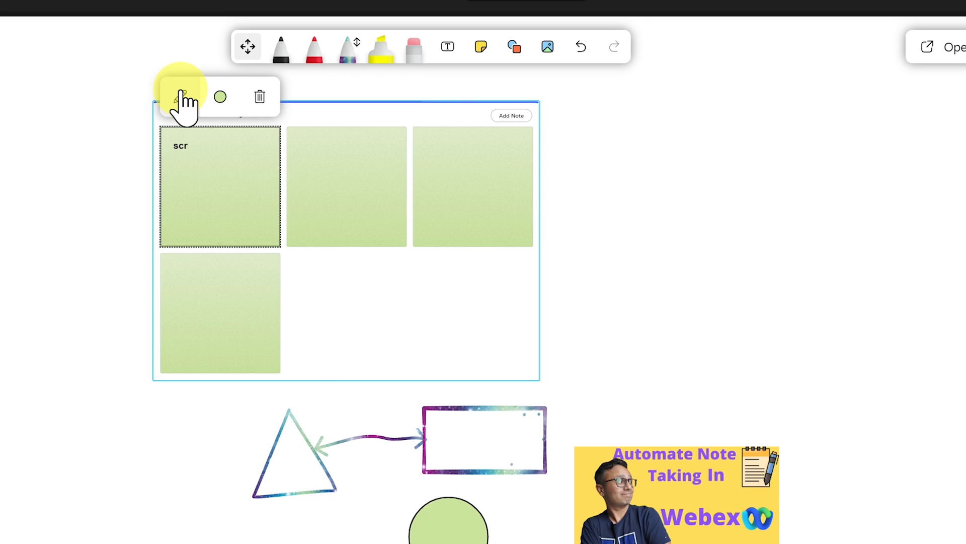
text(Start worki)
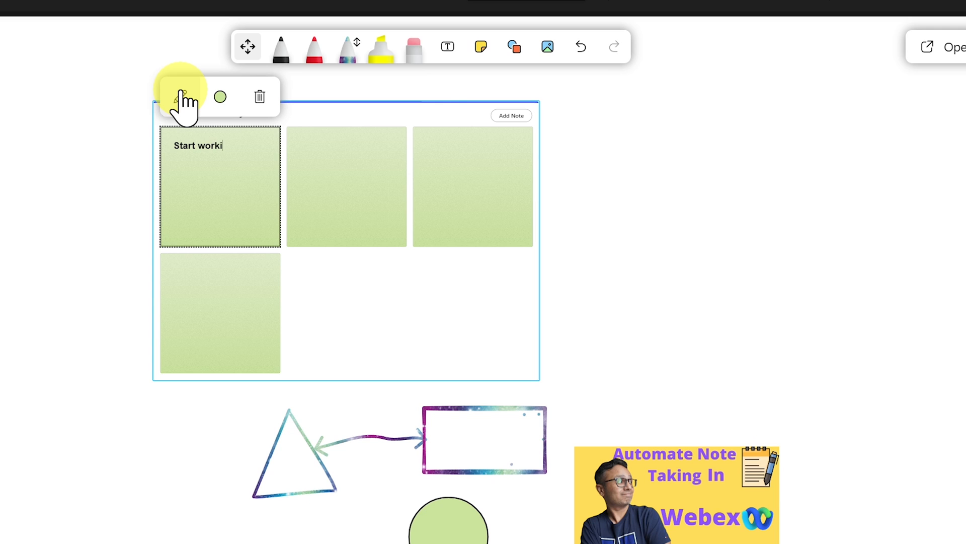
text(ng on script)
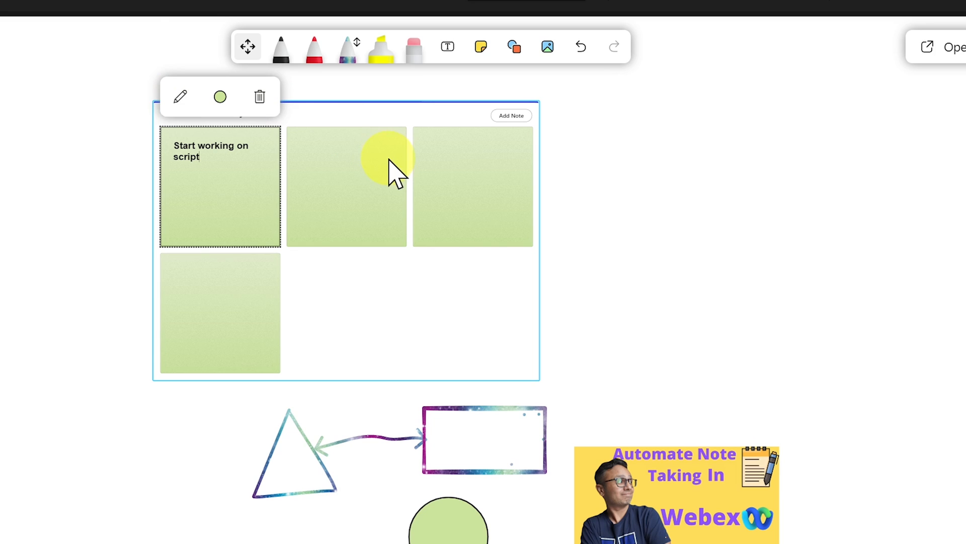
click(347, 185)
text(shoot your video)
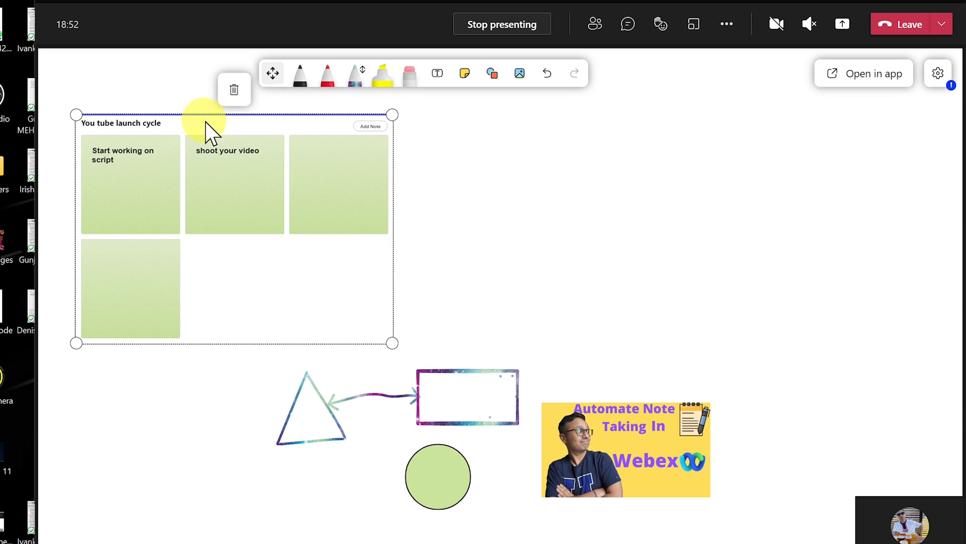
mouse_move(352, 268)
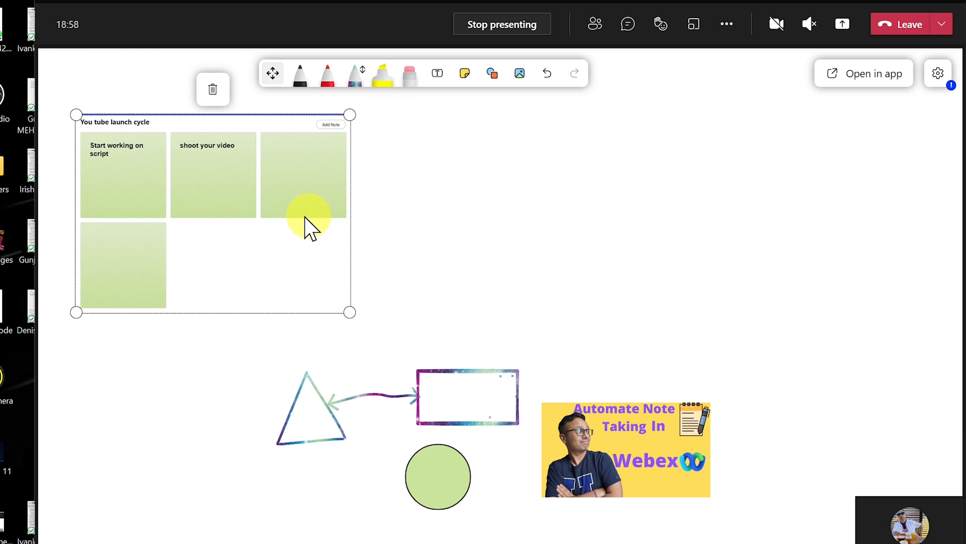
mouse_move(223, 185)
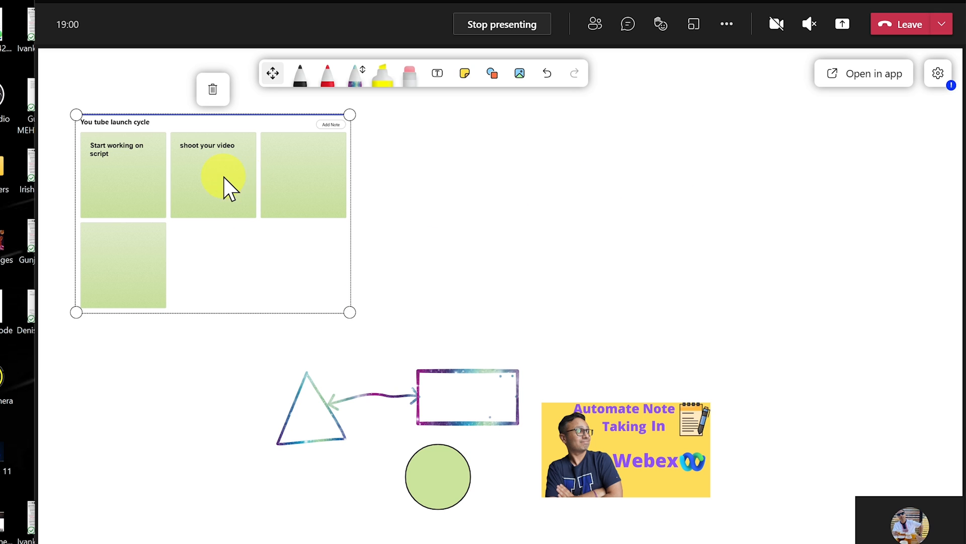
mouse_move(936, 73)
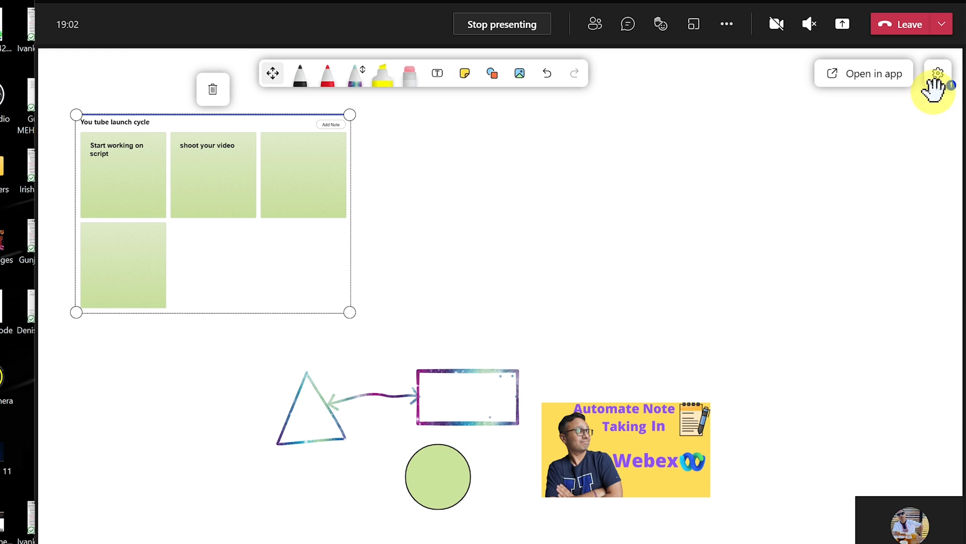
- Turn on 'Other participants can edit' in whiteboard settings and close the panel
click(937, 72)
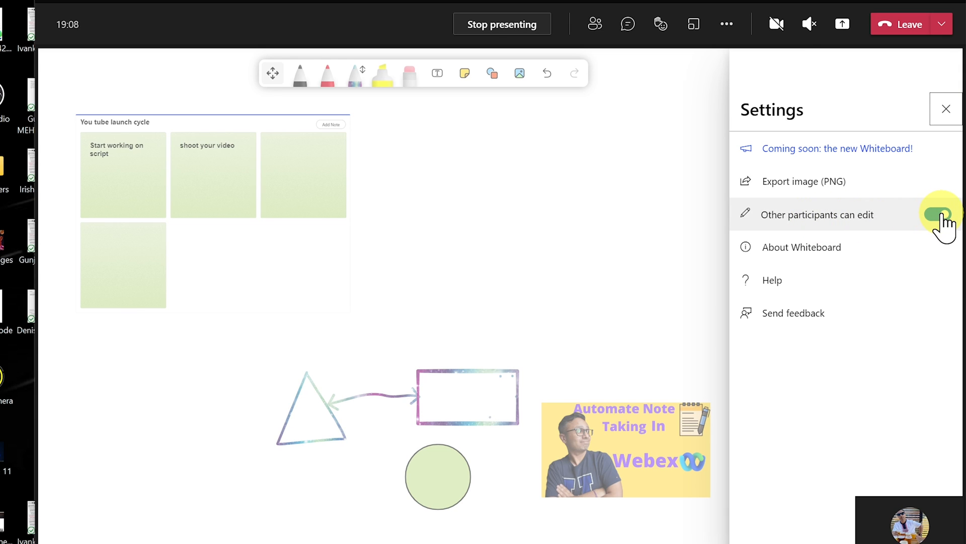
click(937, 214)
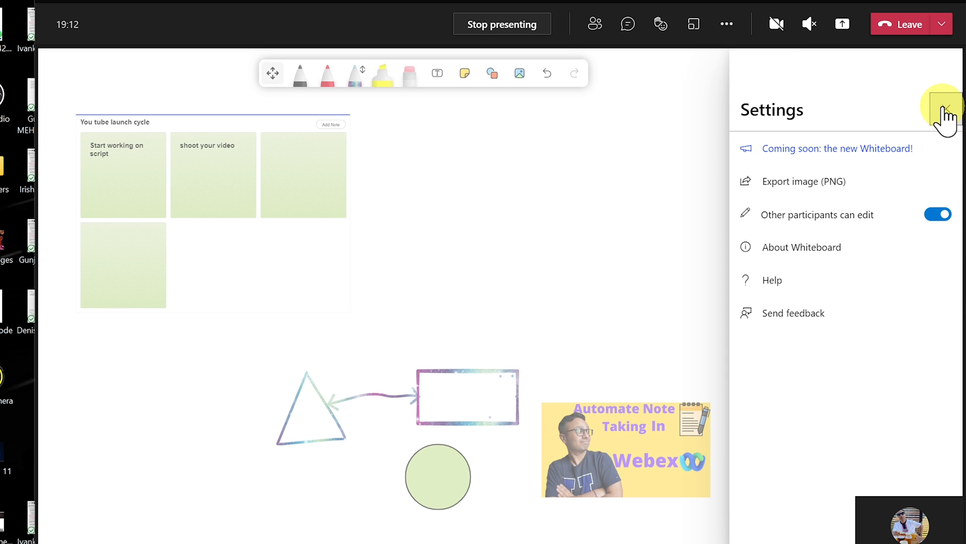
click(949, 110)
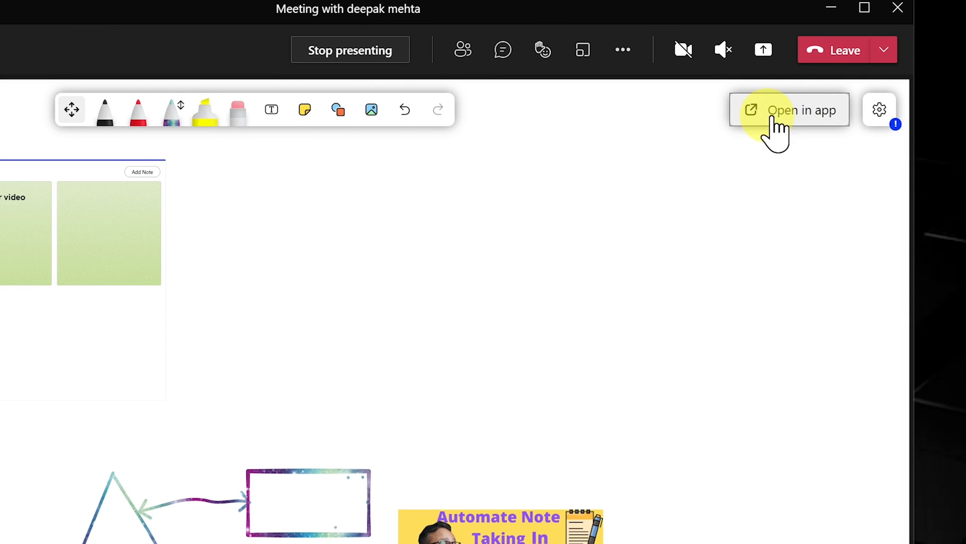
mouse_move(799, 129)
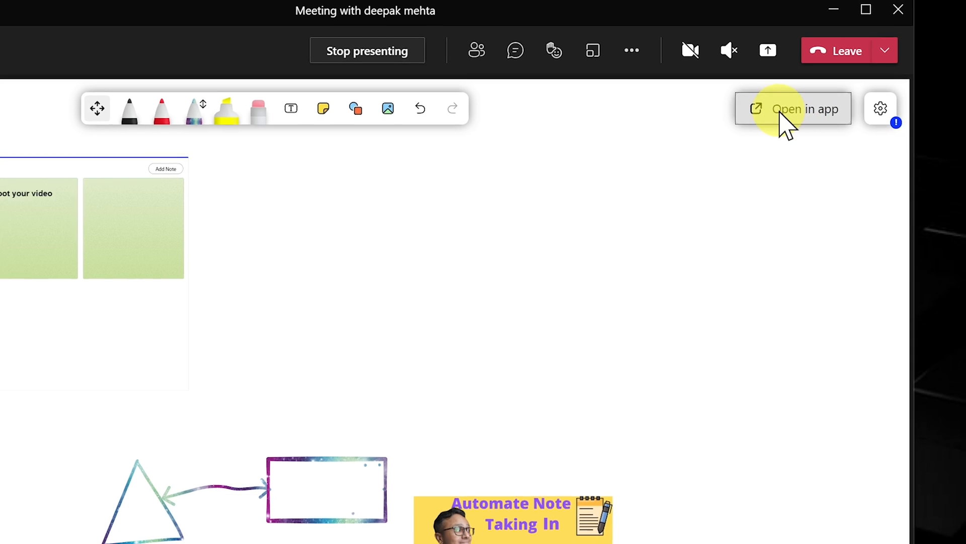
- Hand the board off to the standalone Whiteboard app via Open in app
click(794, 109)
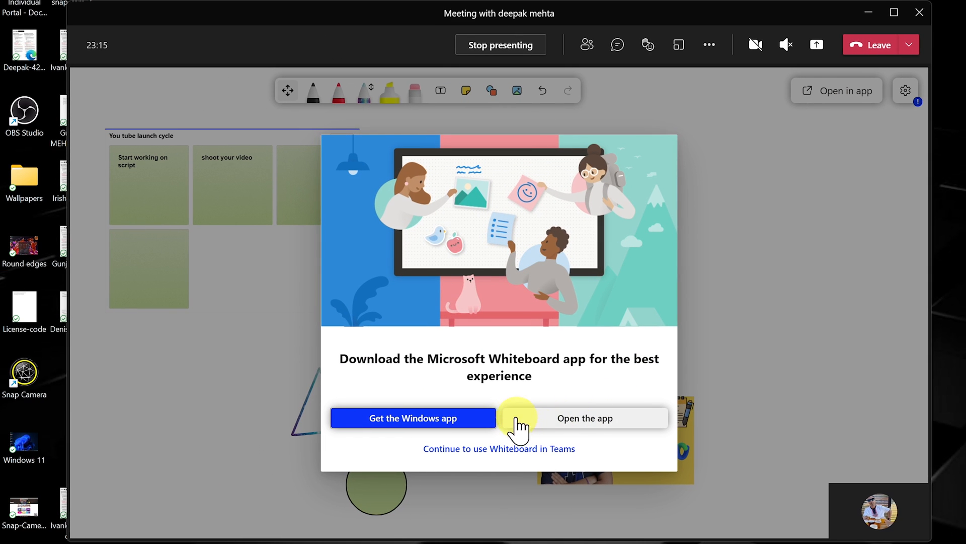
mouse_move(481, 429)
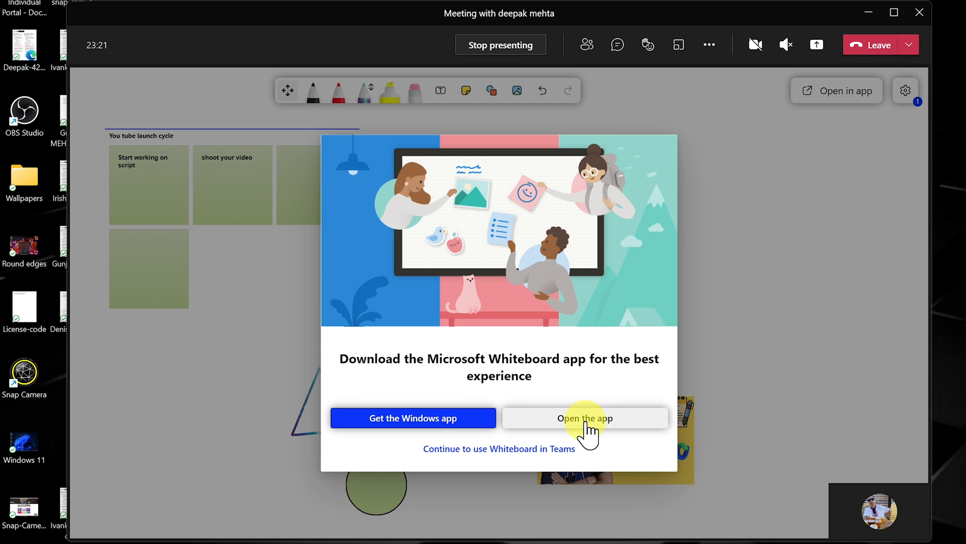
click(584, 417)
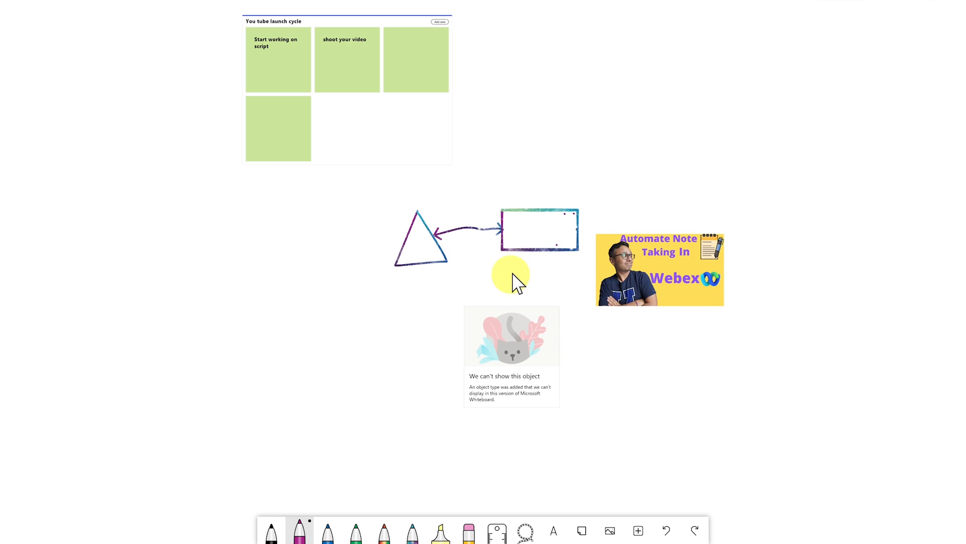
mouse_move(524, 391)
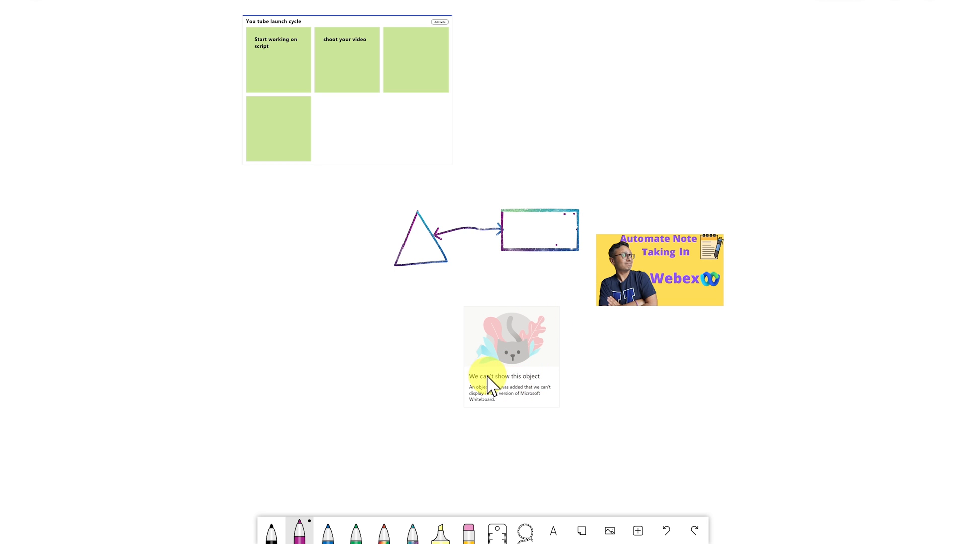
mouse_move(533, 410)
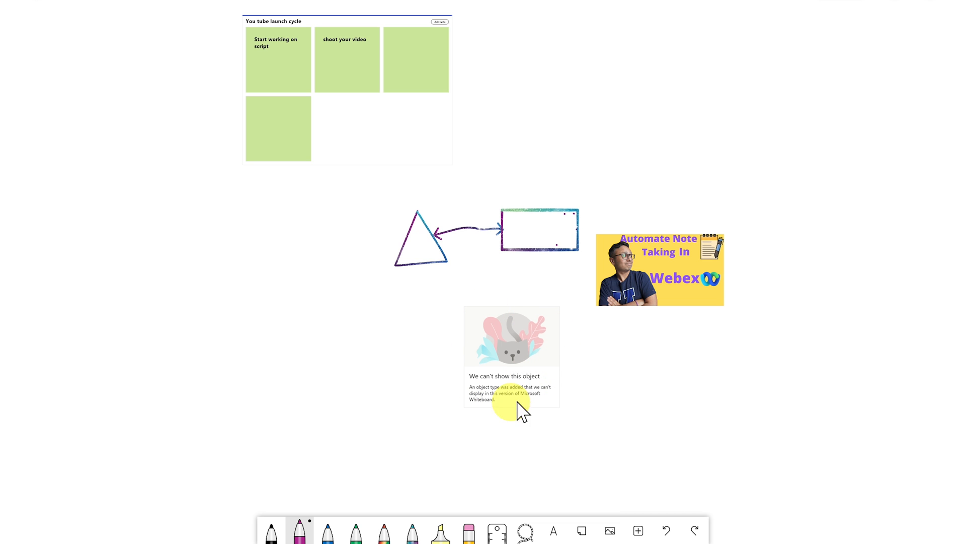
mouse_move(541, 349)
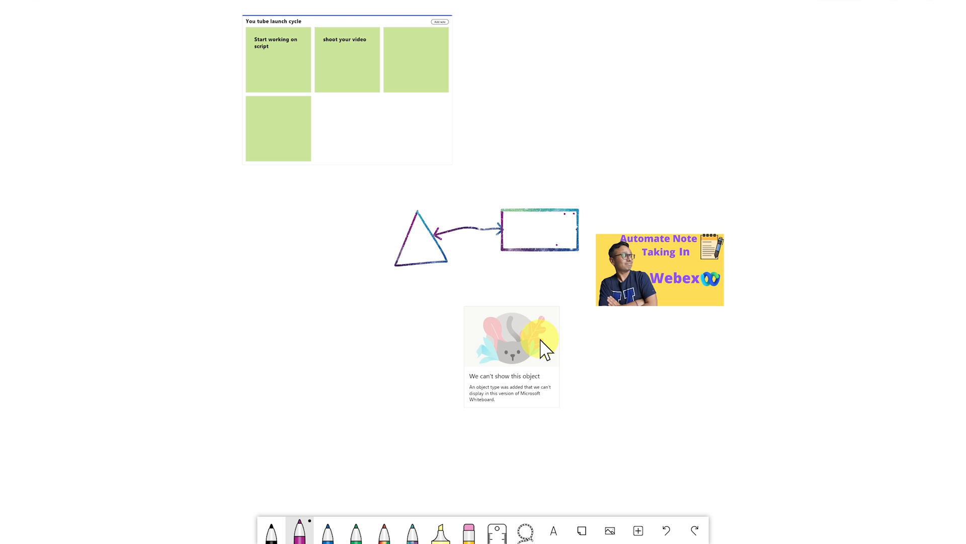
mouse_move(539, 366)
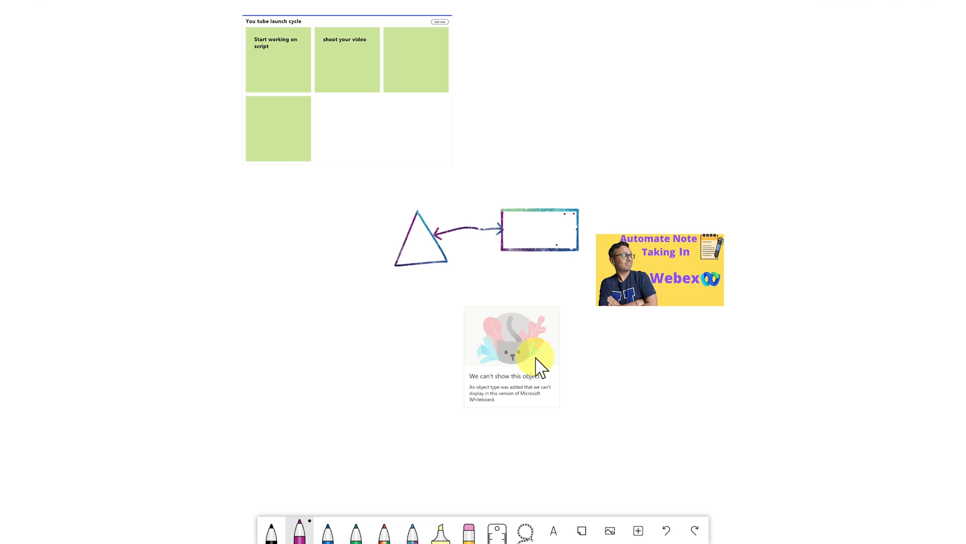
mouse_move(638, 530)
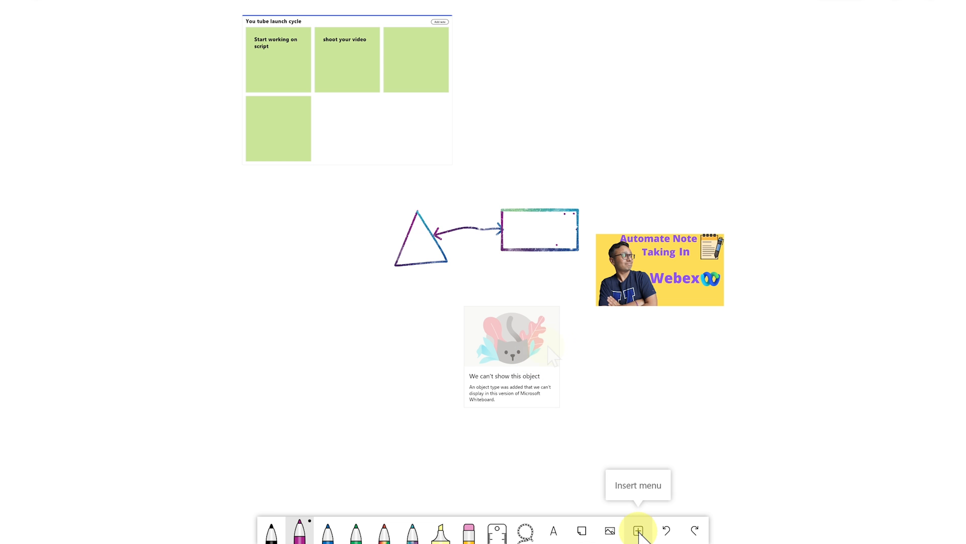
- Open the Insert menu in the Whiteboard desktop app
click(638, 530)
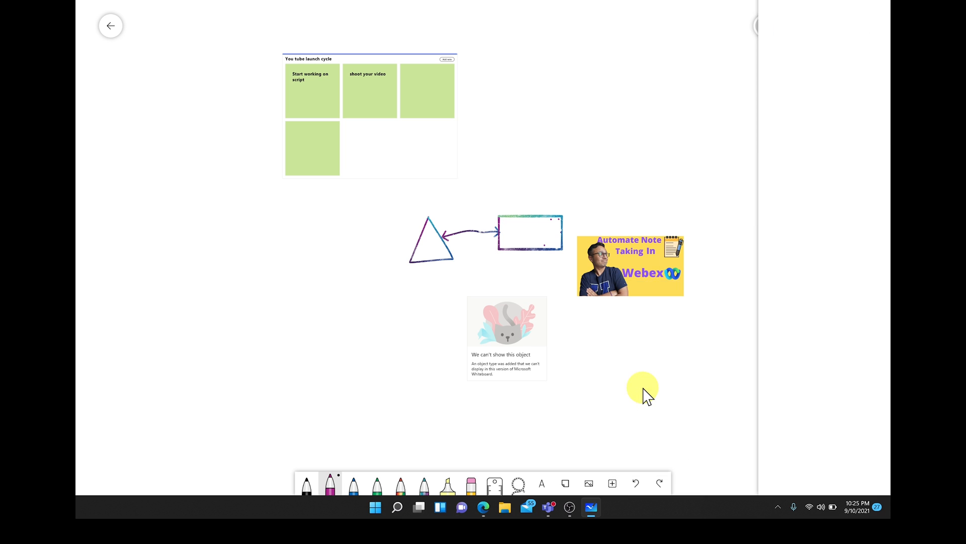
- Add the Effective Meeting template and title it 'collaboration strategy 2022'
click(612, 483)
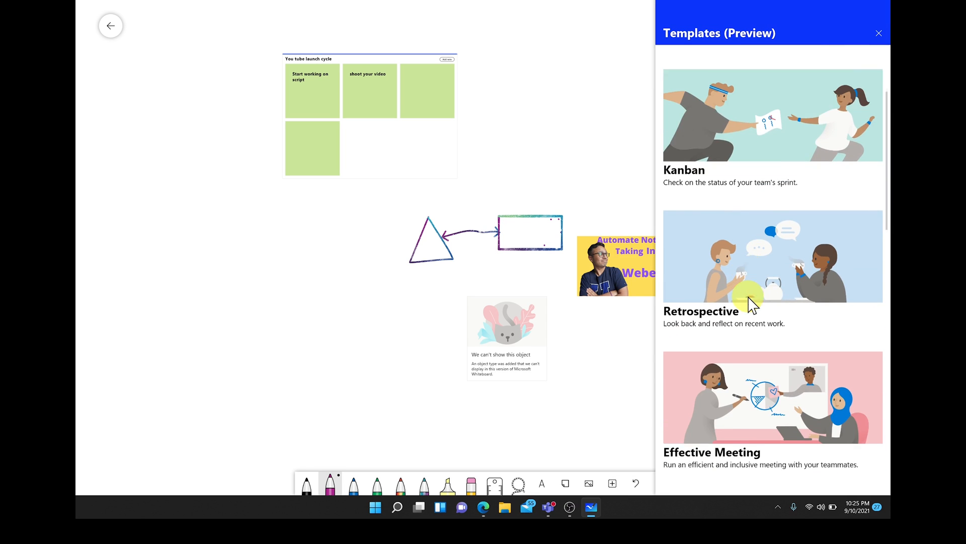
scroll(down, 3)
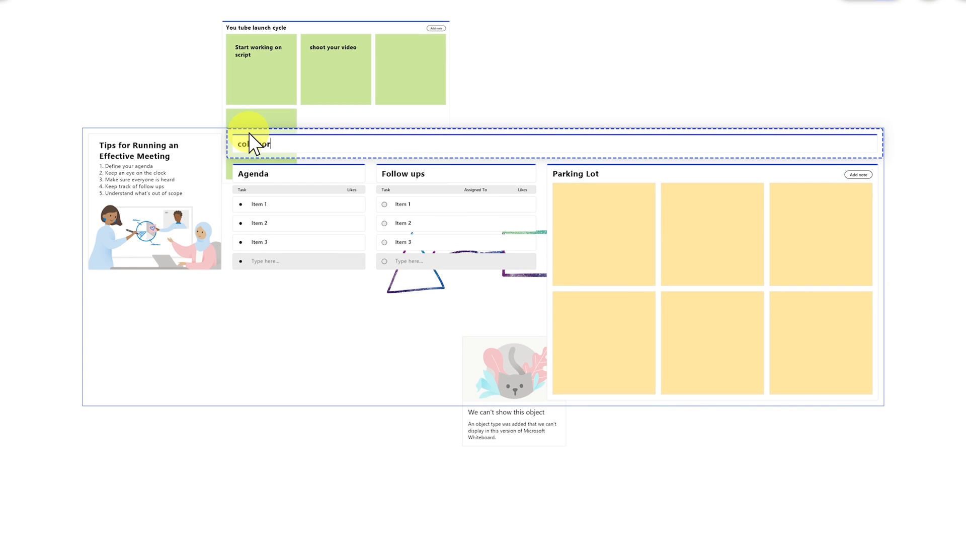
text(oration stra)
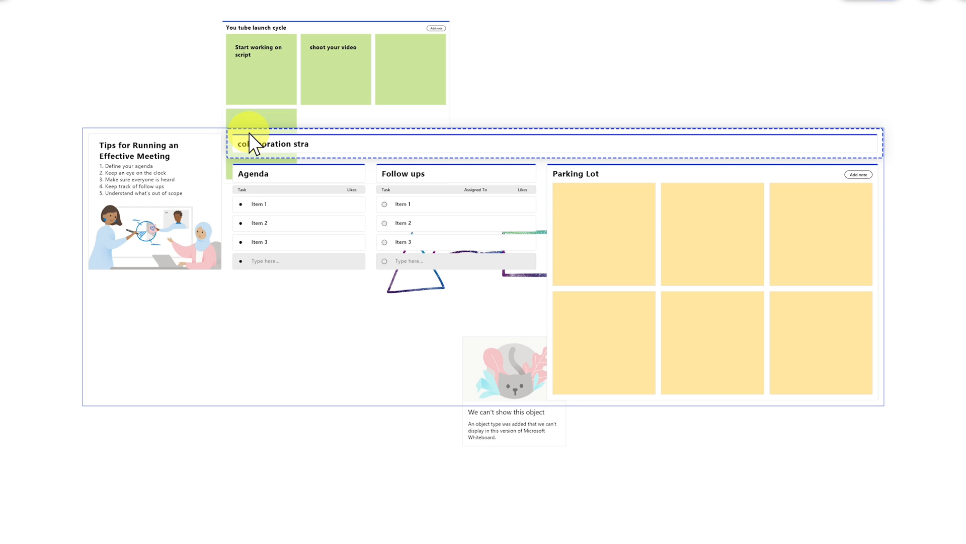
text(tg)
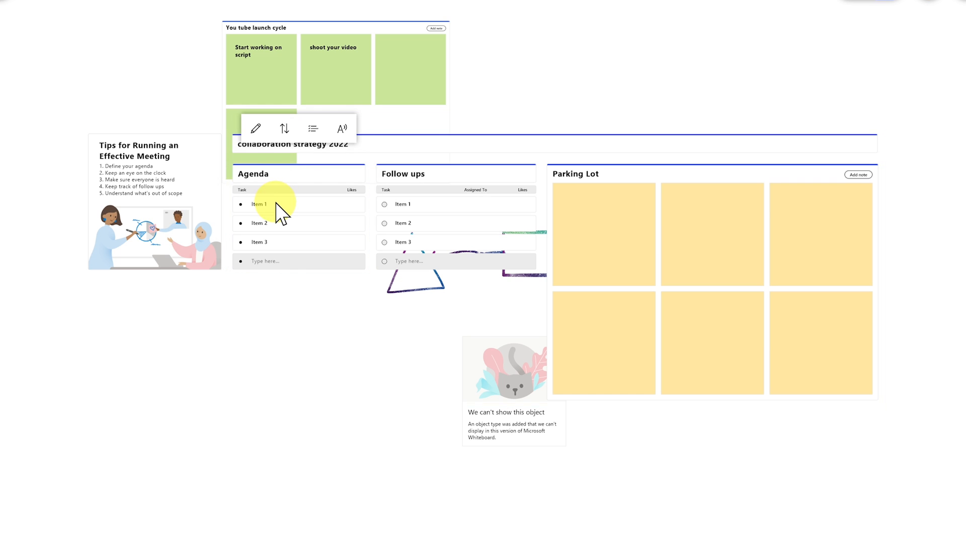
- Add 'microsoft teams rollout' to Agenda Item 1
click(261, 204)
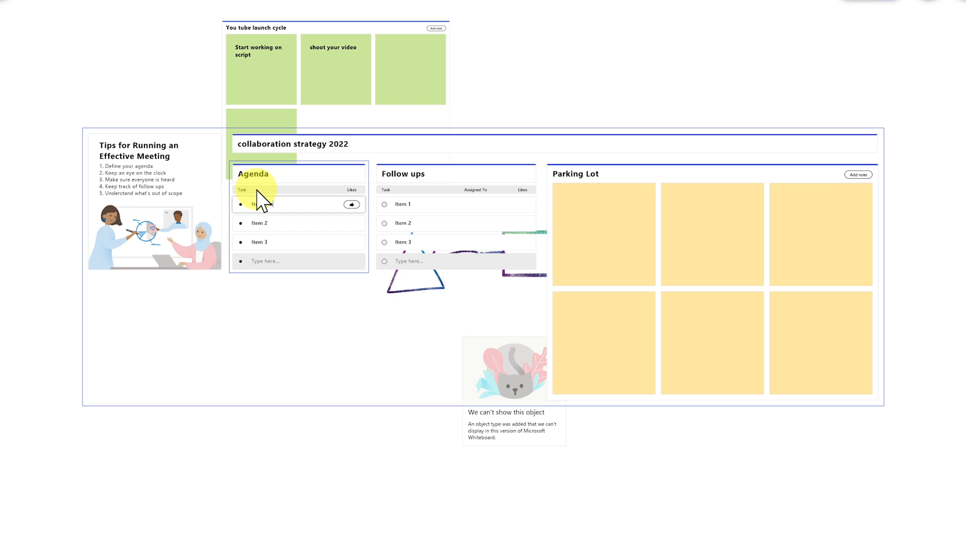
text(microsoft teams rollout)
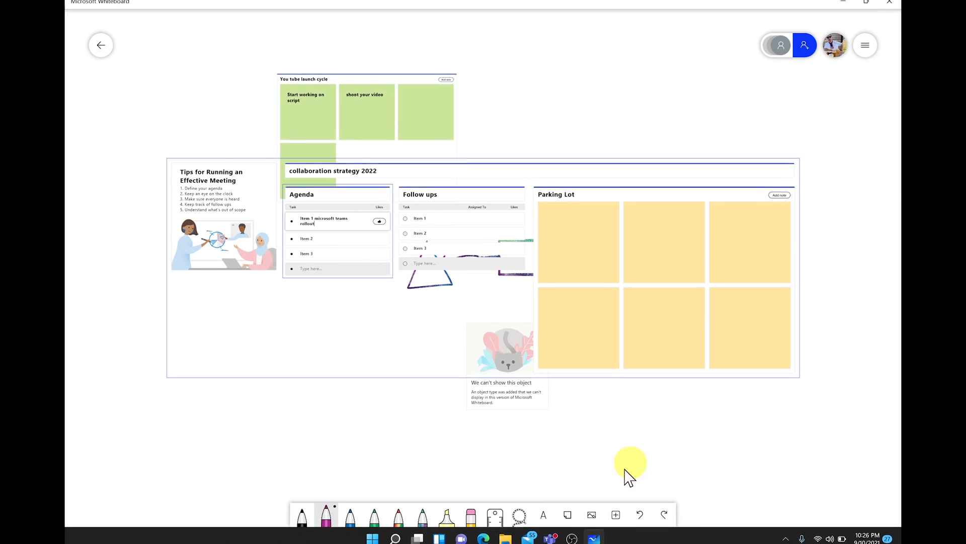
mouse_move(547, 532)
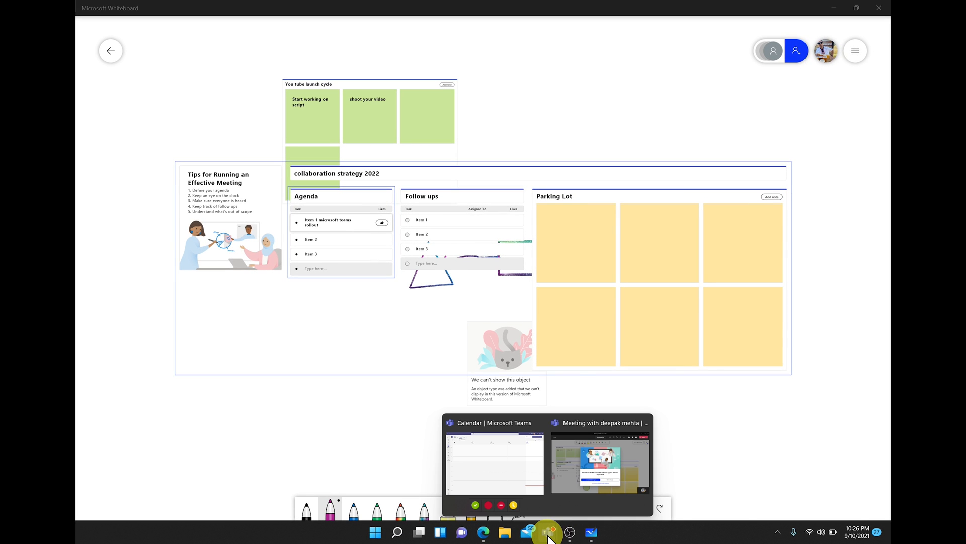
- Return to the Teams meeting and keep using Whiteboard in Teams
click(599, 463)
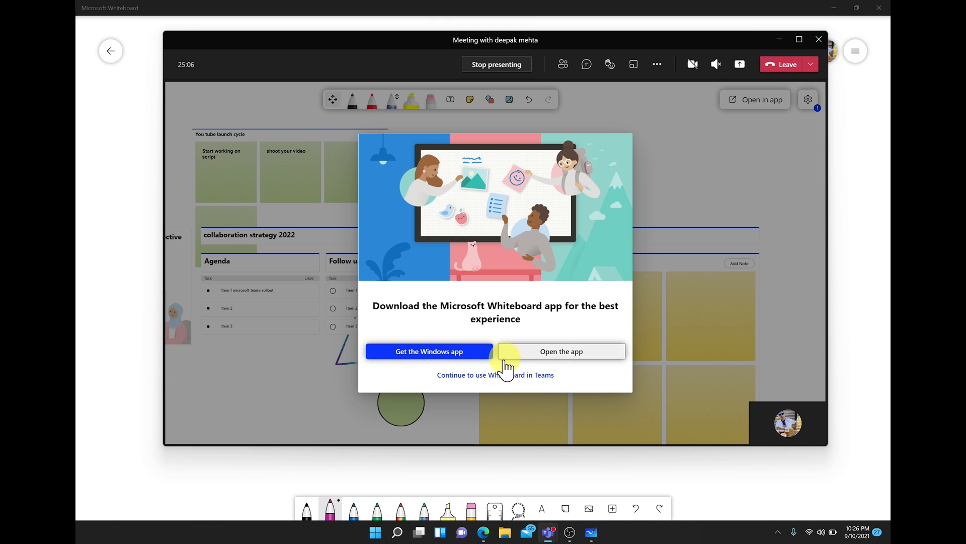
click(494, 374)
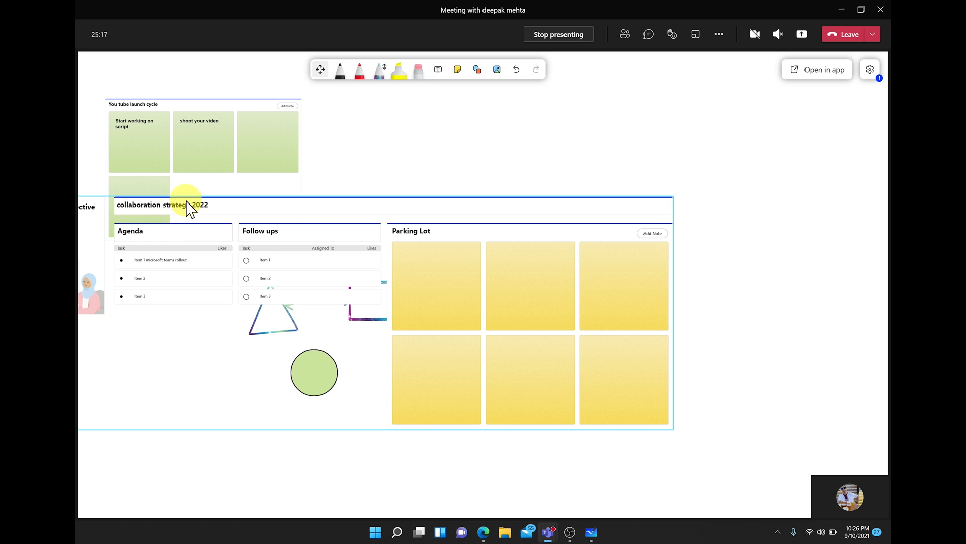
- Retitle the template to begin 'collaboration rollout pla' instead of 'collaboration strategy'
click(163, 203)
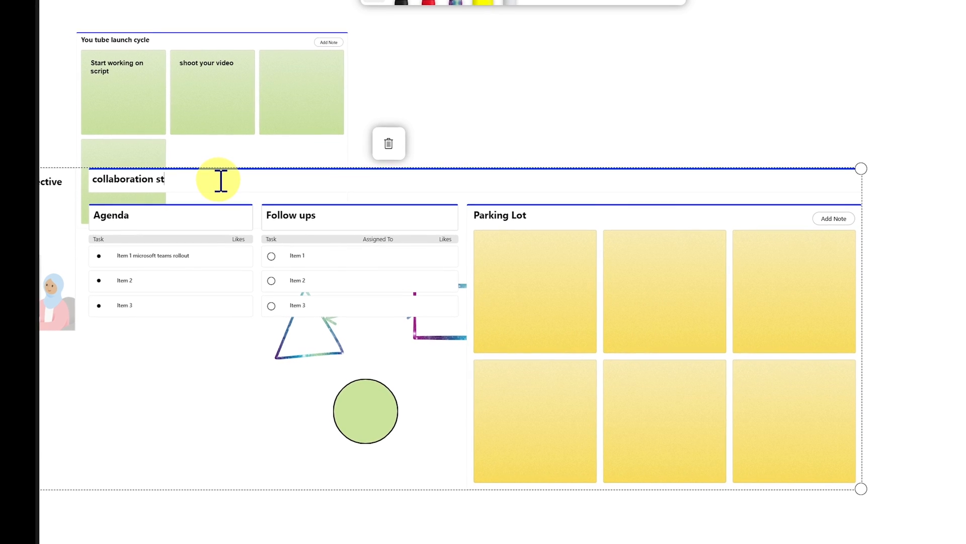
key(backspace)
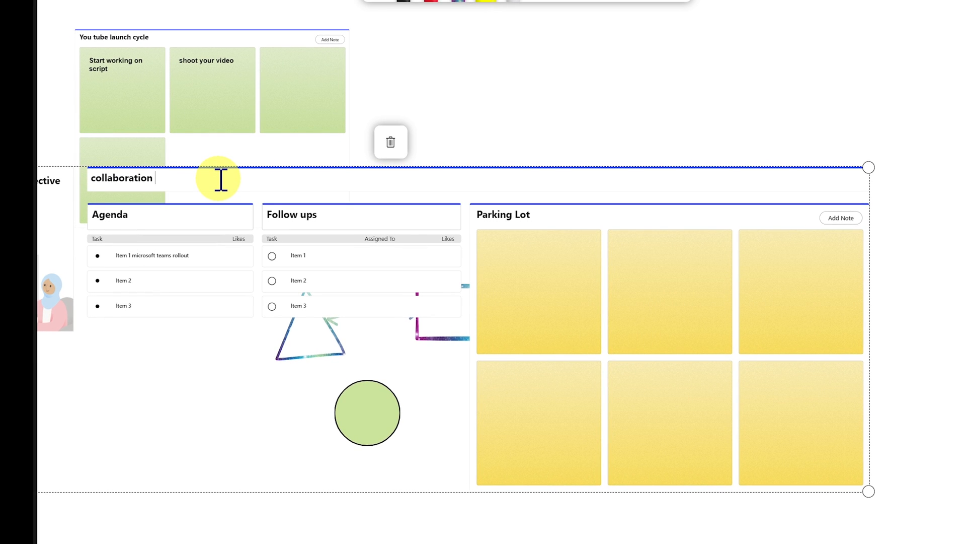
text(rollut)
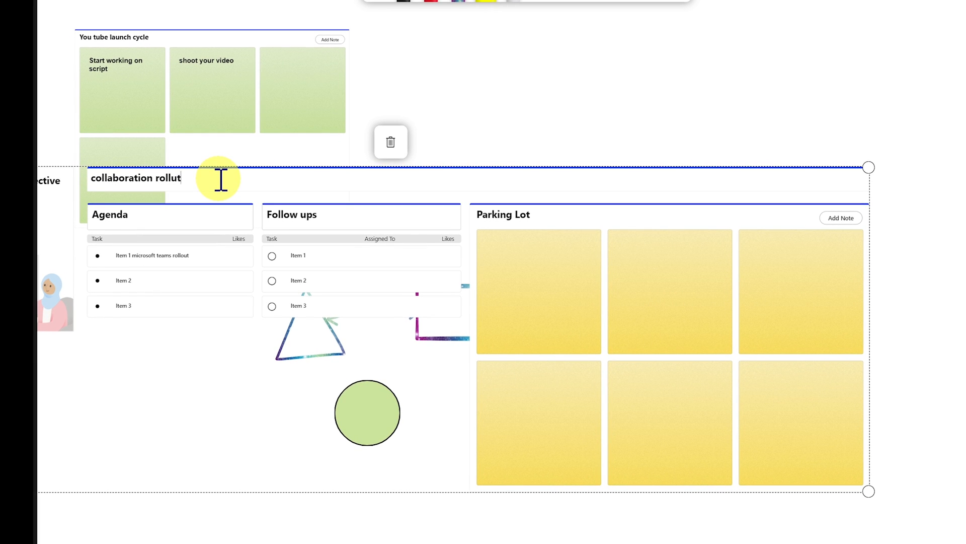
text(p;la)
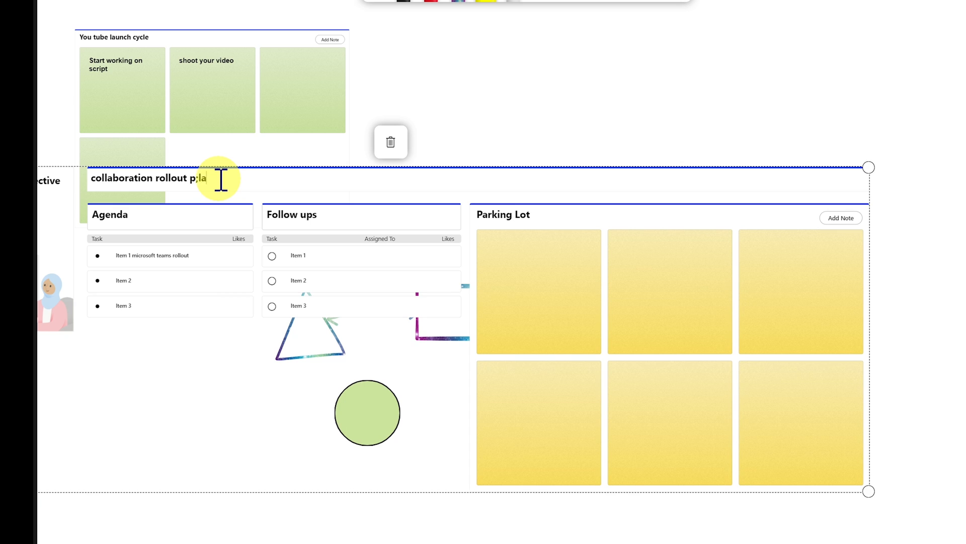